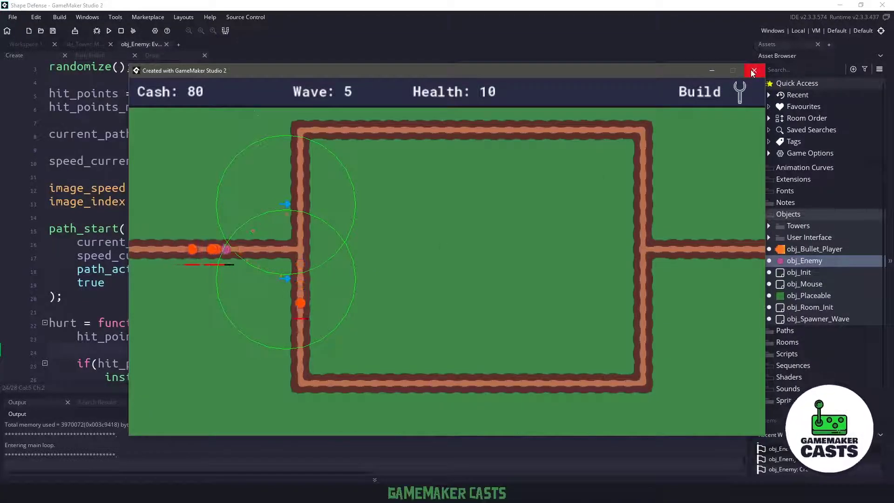
# Step: Replay the tower defense game to watch the enemy waves, then close it
pyautogui.click(755, 70)
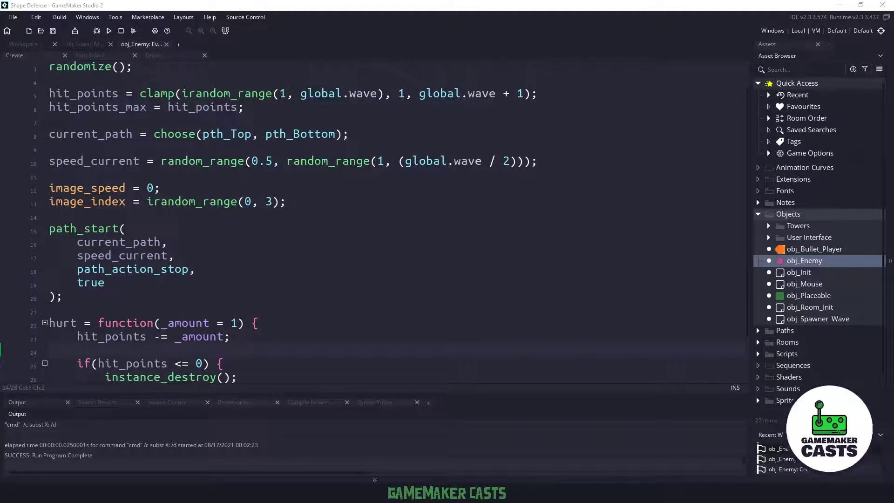
pyautogui.click(108, 31)
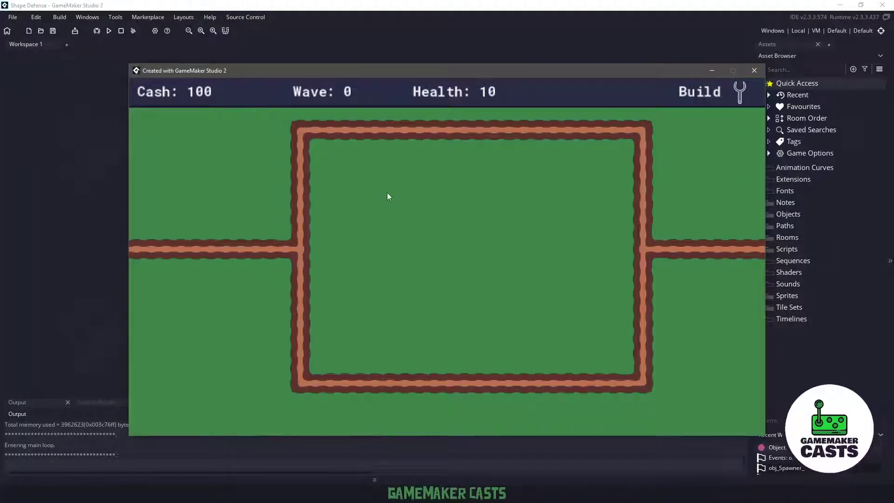
pyautogui.click(698, 91)
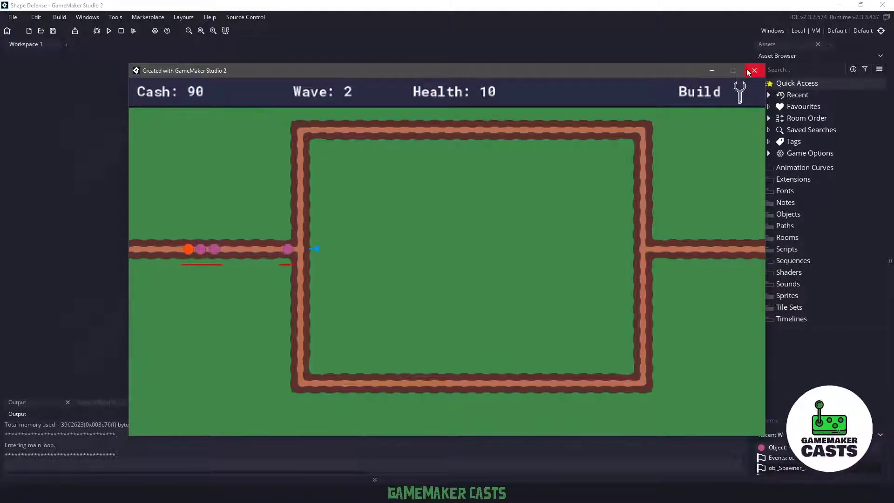
pyautogui.click(754, 70)
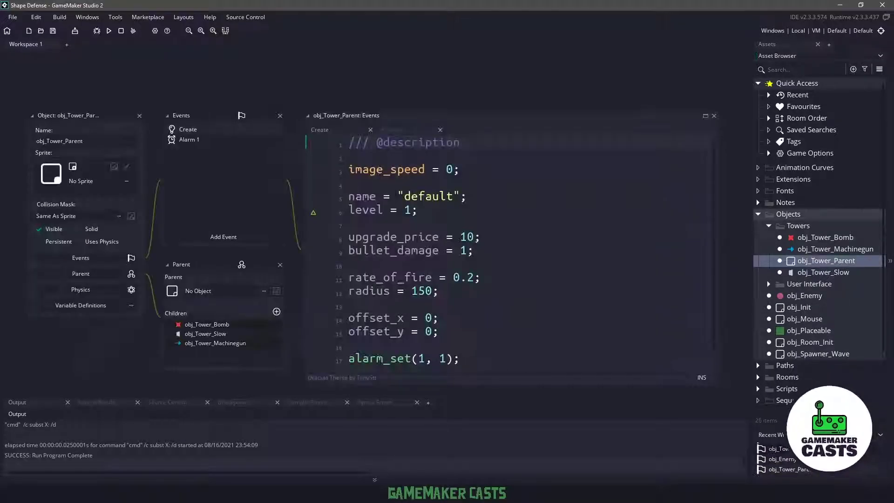
# Step: Add can_shoot = true; and target = noone; to obj_Tower_Parent's Create event
pyautogui.click(439, 331)
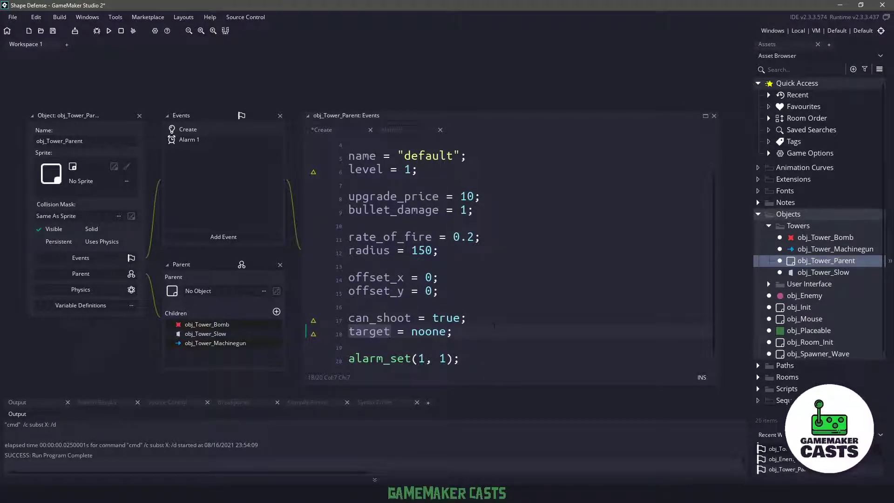
pyautogui.click(223, 236)
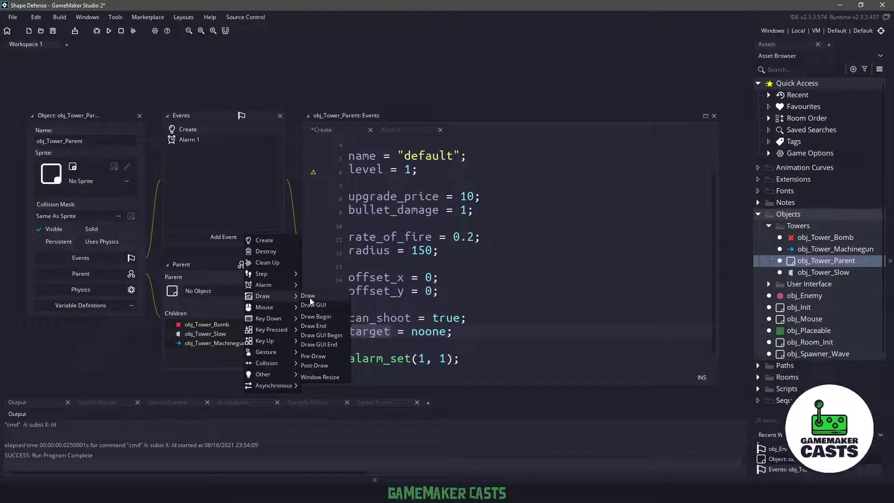
# Step: Add a Draw event that draws the tower with draw_self and a lime range circle
pyautogui.click(307, 295)
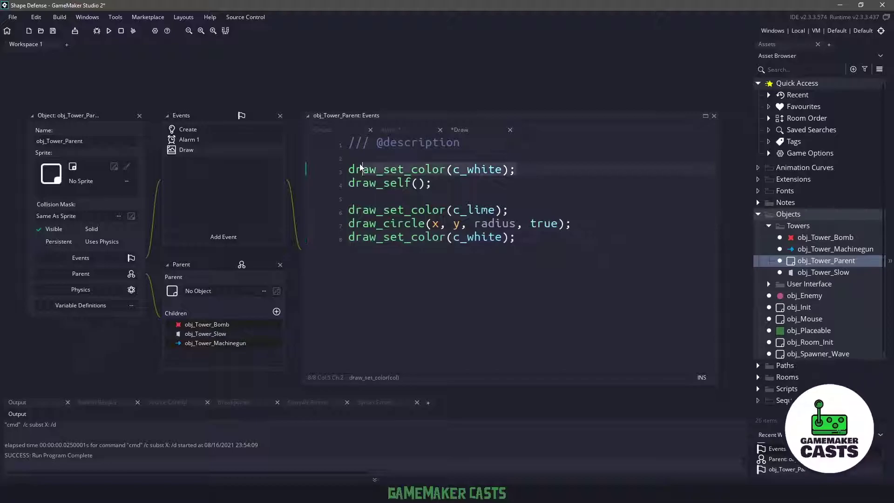
pyautogui.click(432, 183)
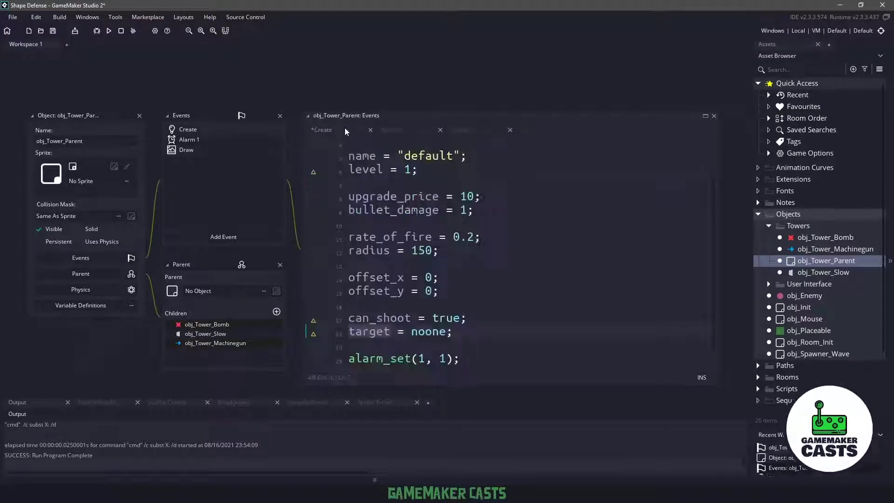
pyautogui.click(383, 256)
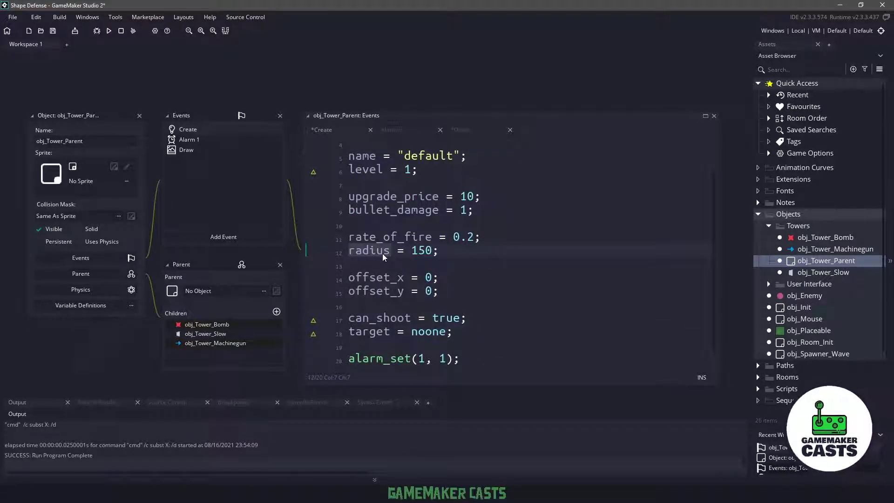
pyautogui.moveTo(463, 106)
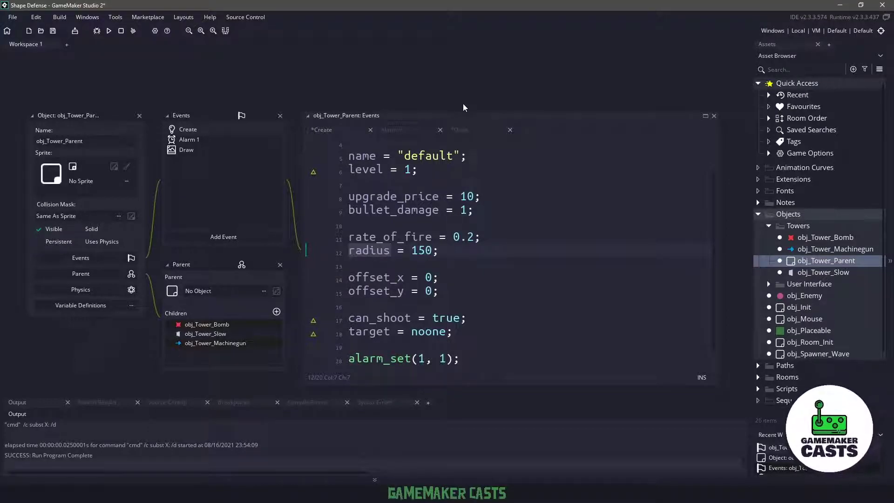
# Step: Add an Alarm 2 event that sets can_shoot = true
pyautogui.click(223, 237)
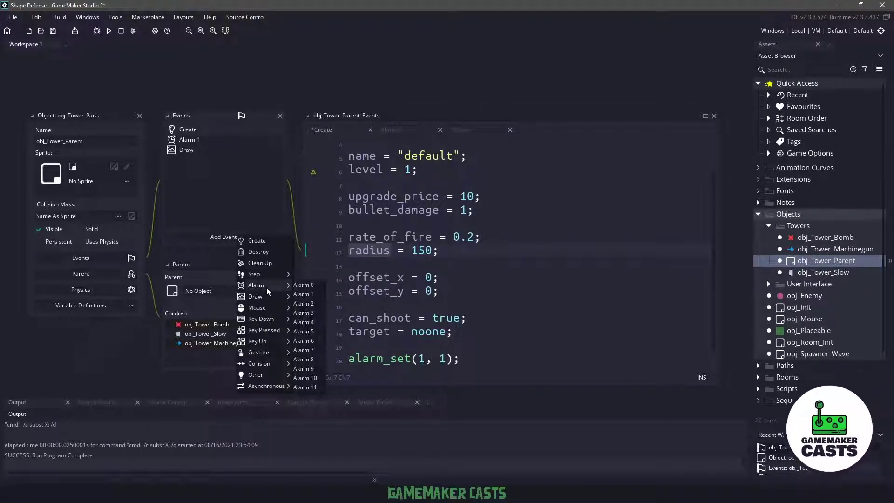
pyautogui.click(303, 302)
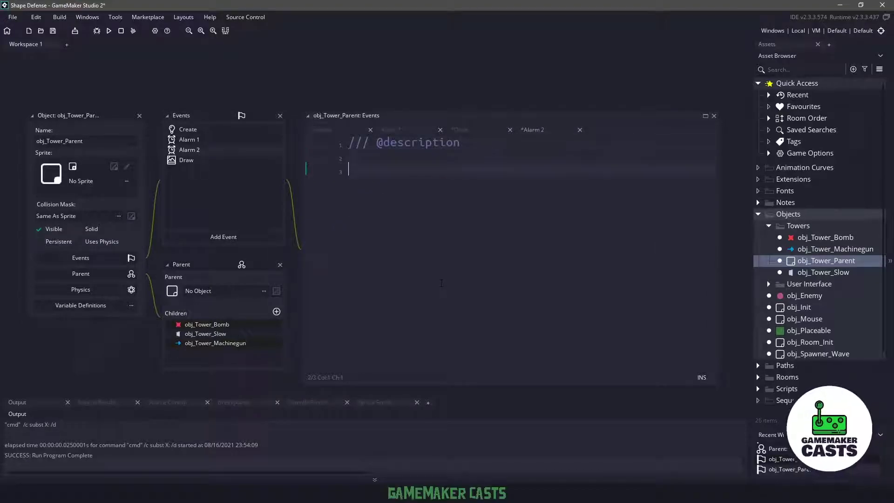
pyautogui.write('can_shoot = true;')
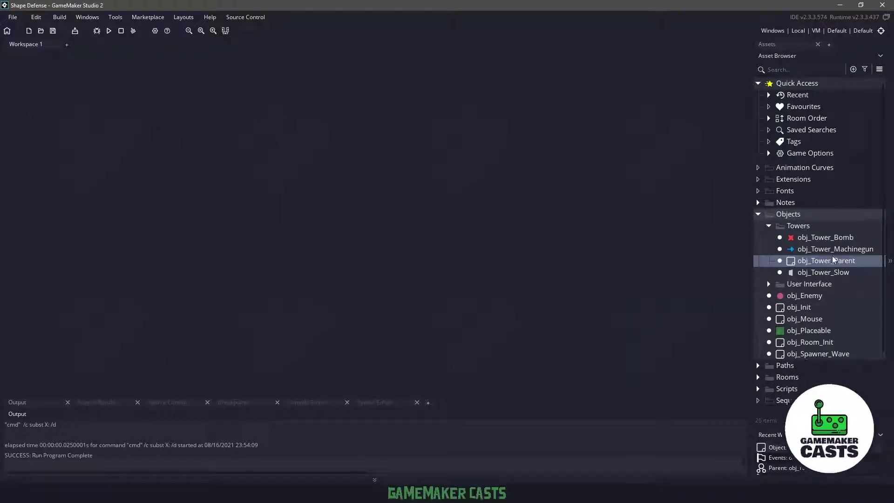
# Step: Give obj_Tower_Machinegun a Step event targeting the nearest obj_Enemy within radius, then test-run
pyautogui.doubleClick(835, 249)
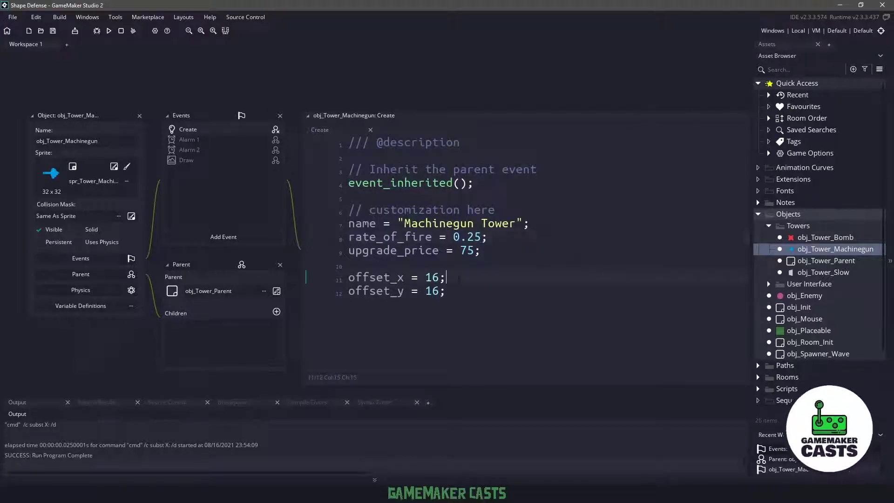
pyautogui.moveTo(227, 299)
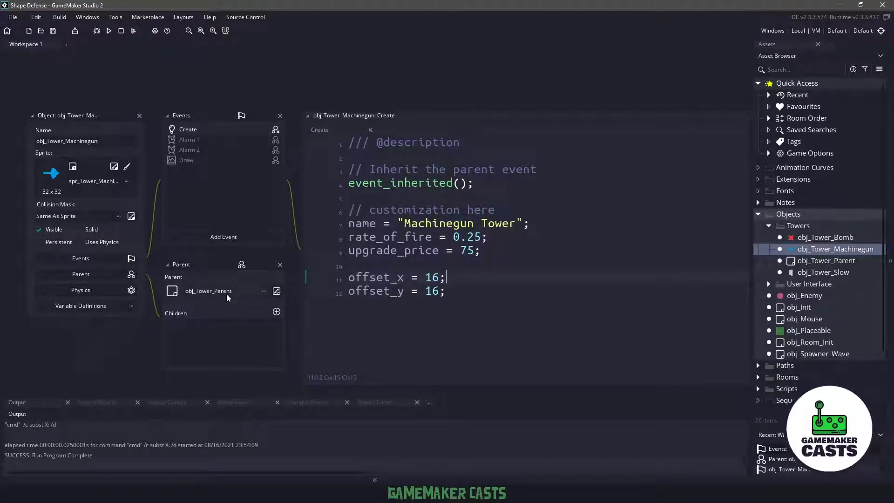
pyautogui.moveTo(207, 174)
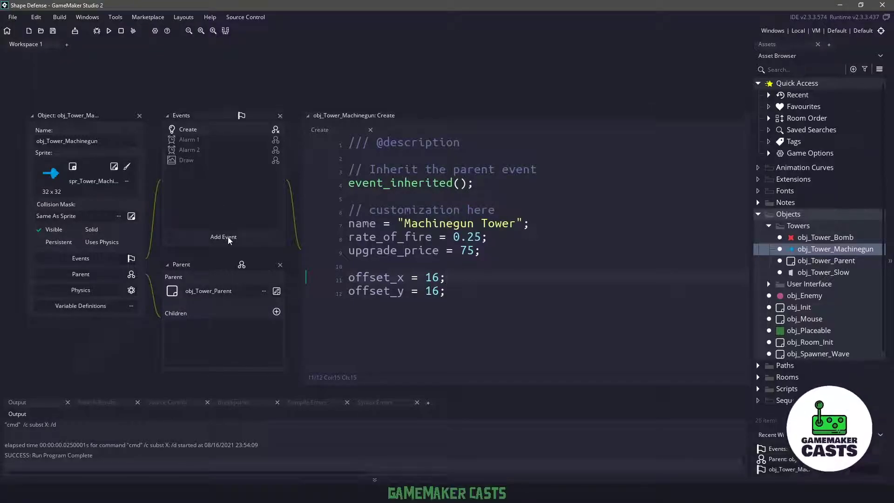
pyautogui.click(223, 236)
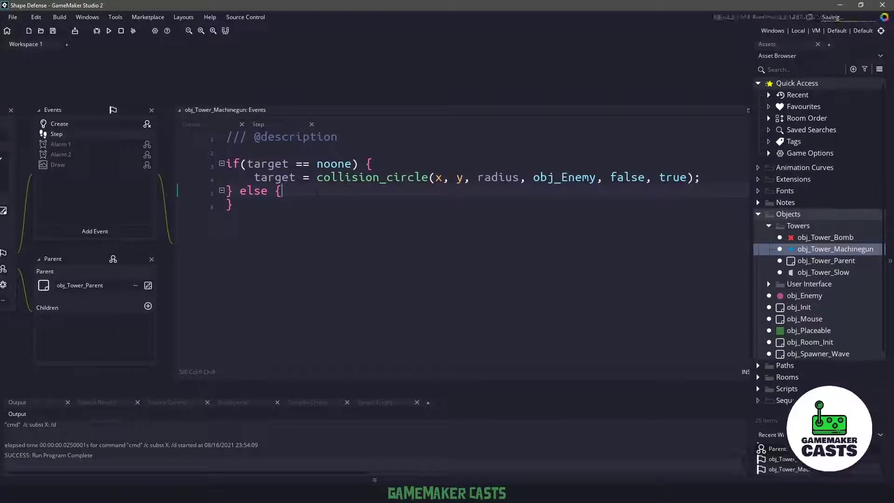
pyautogui.click(109, 31)
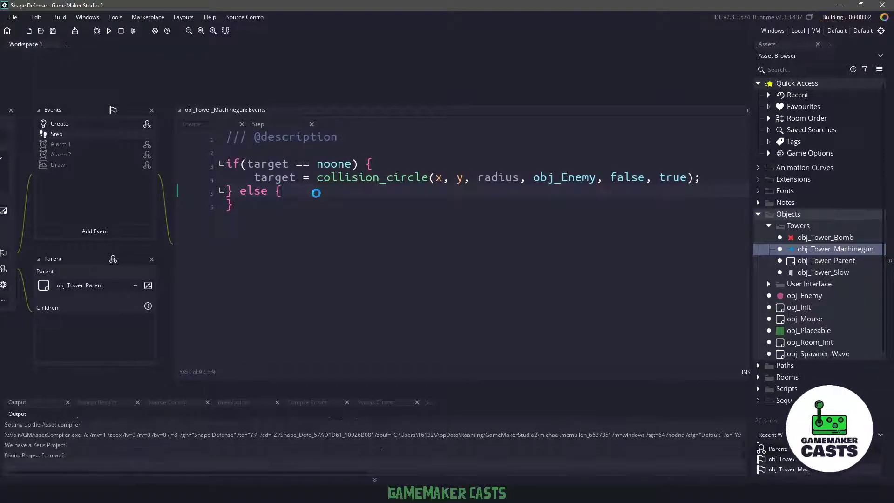
pyautogui.click(109, 31)
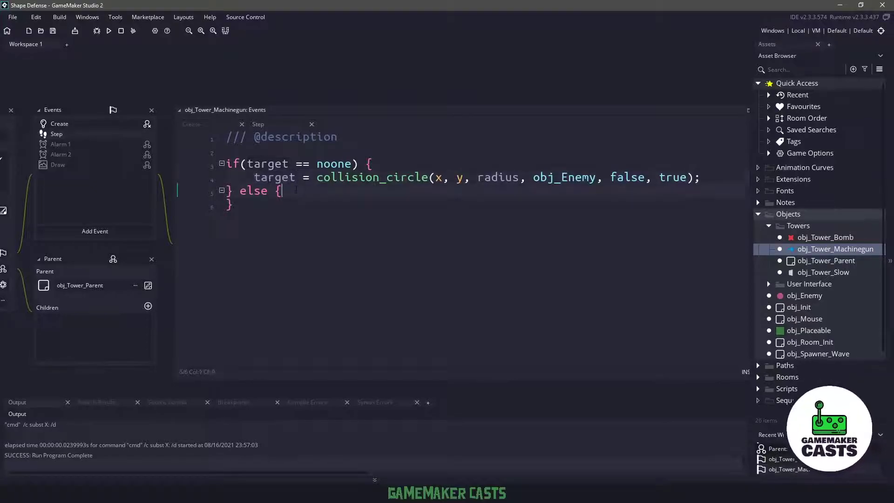
# Step: Clear the target when the targeted enemy no longer exists
pyautogui.press('Return')
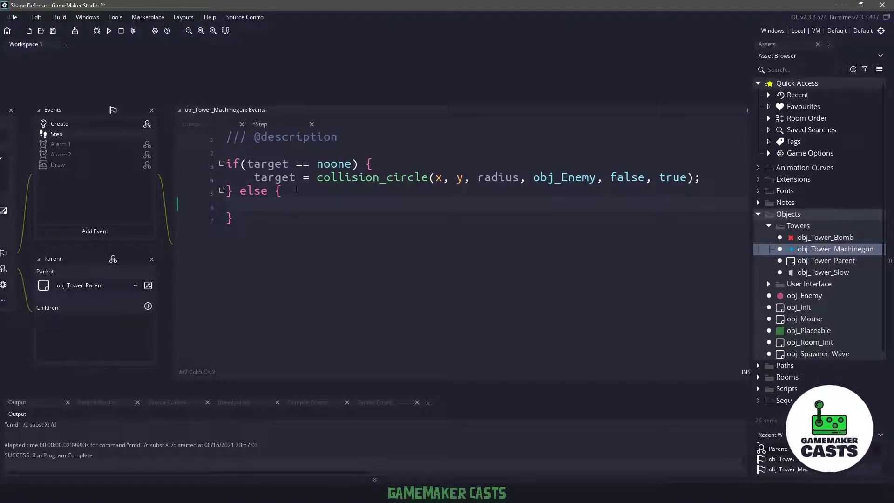
pyautogui.write('if(instance_exists(target) == false) {')
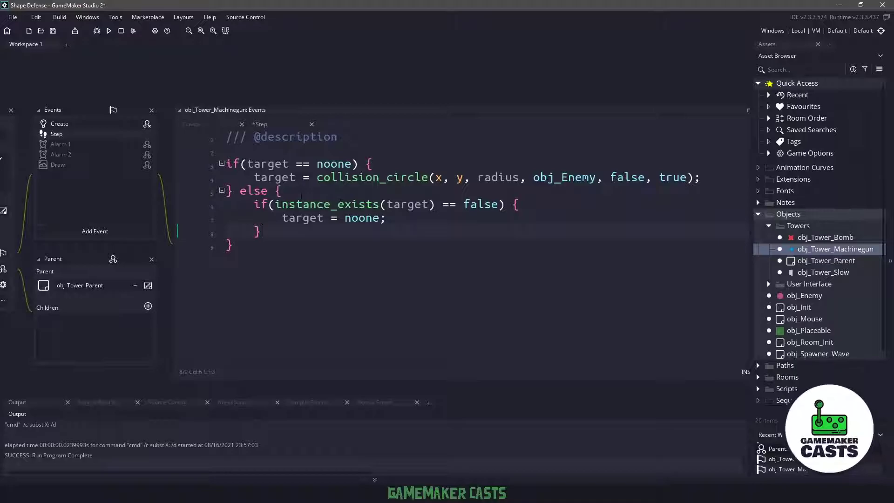
pyautogui.click(513, 203)
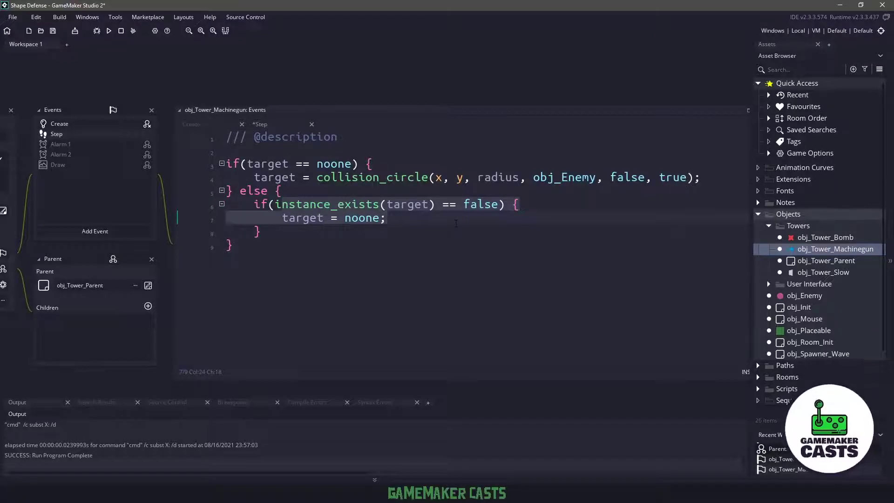
pyautogui.click(297, 177)
pyautogui.write(' else {')
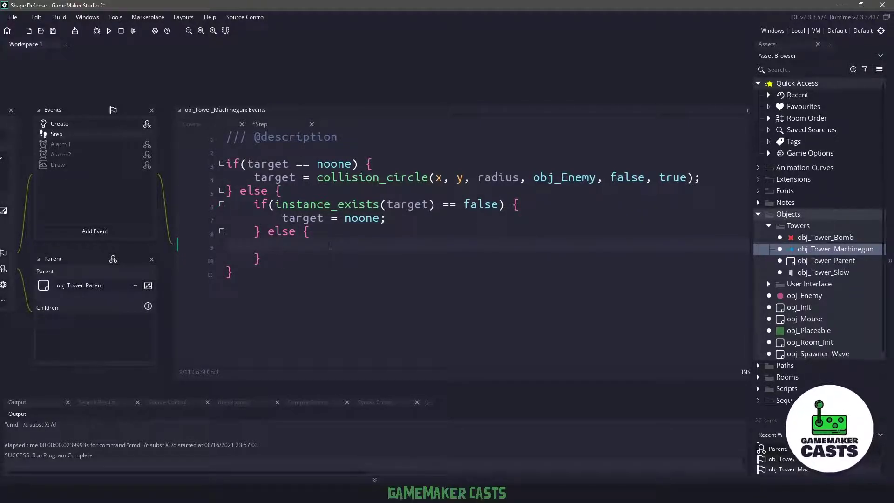
# Step: When can_shoot, set Alarm 2 to room_speed * rate_of_fire and create obj_Bullet_Player
pyautogui.write('if(can_shoot == true) {')
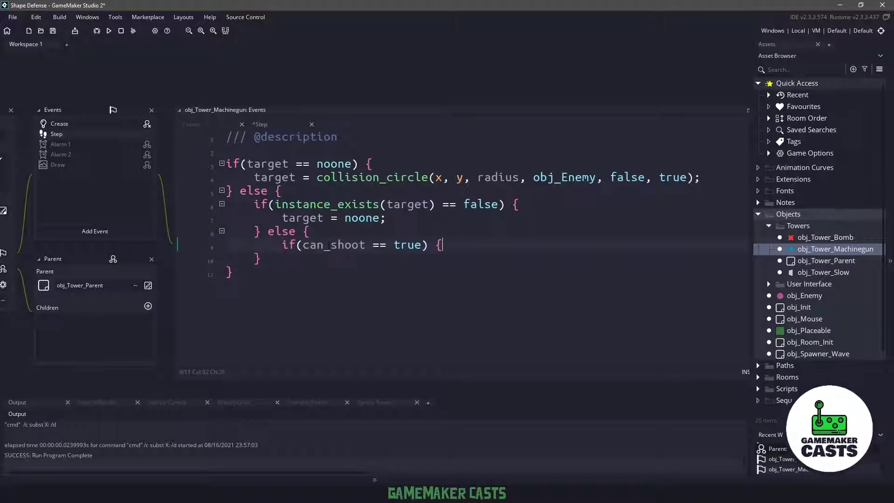
pyautogui.press('enter')
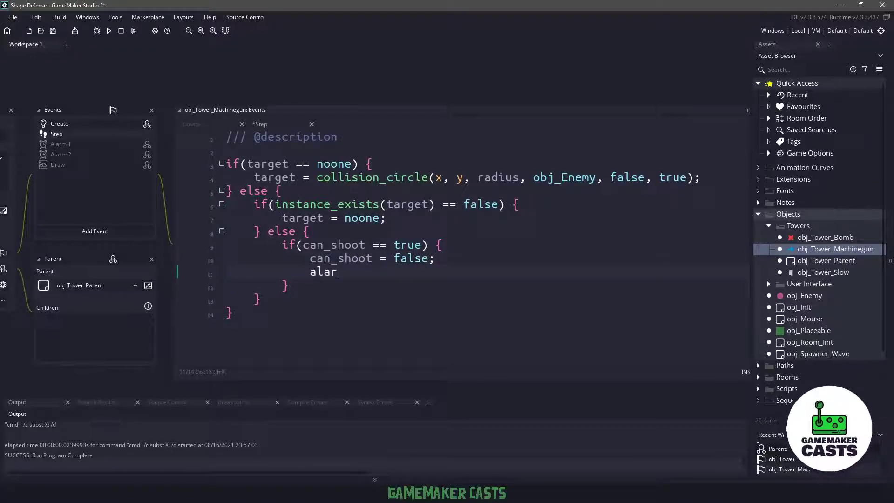
pyautogui.write('m_set(')
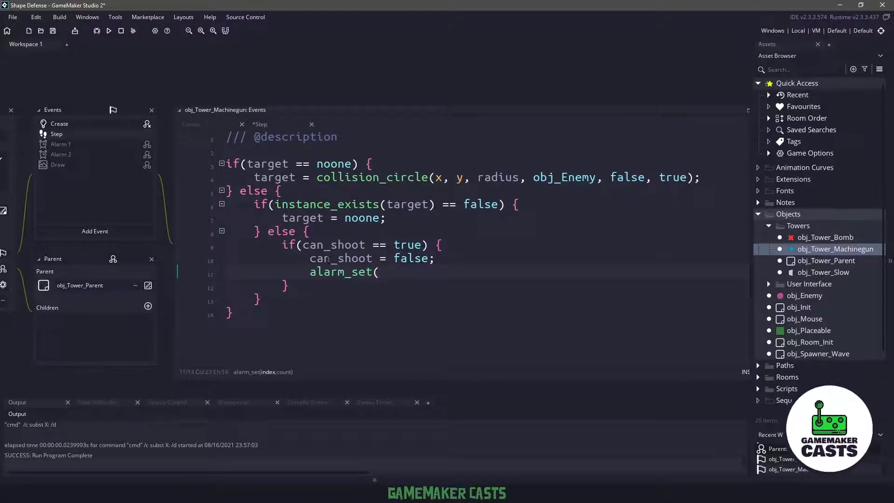
pyautogui.write('2, room_speed * rate_of_fire')
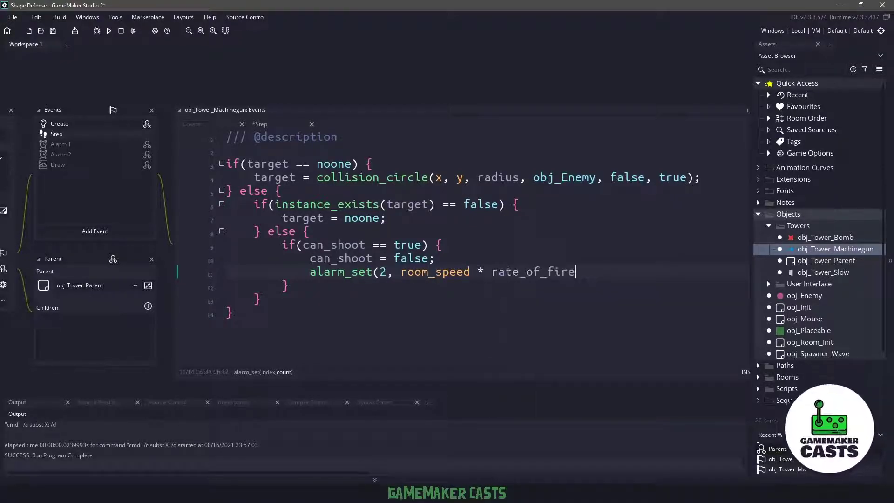
pyautogui.write(');')
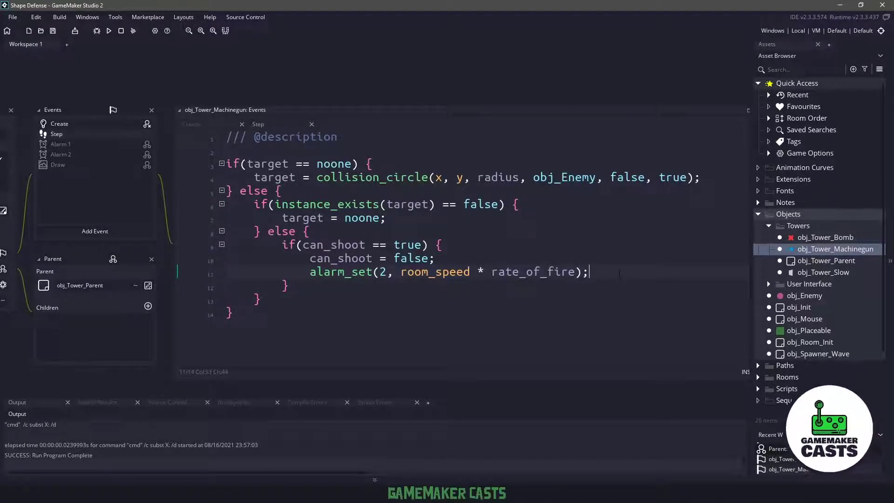
pyautogui.write('instance_bullet = instance_create_depth(x, y, depth - 1, obj_Bullet_Player);')
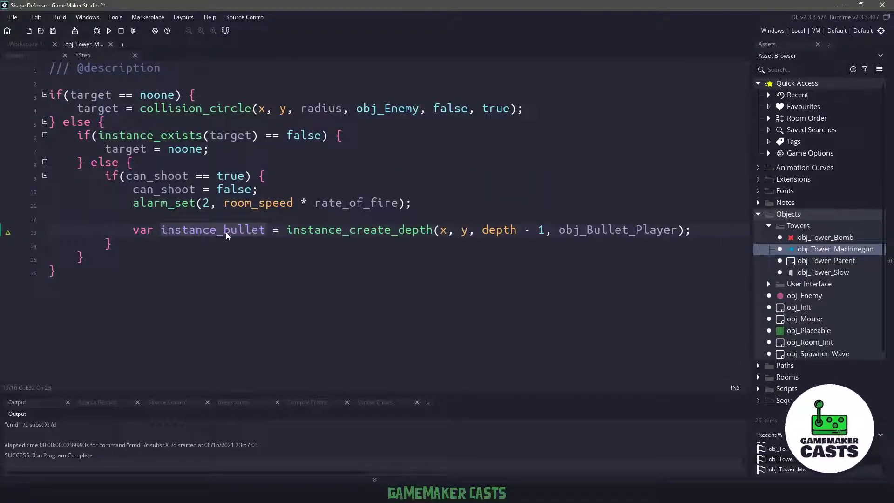
# Step: Point the bullet's direction and image_angle toward the target
pyautogui.click(441, 230)
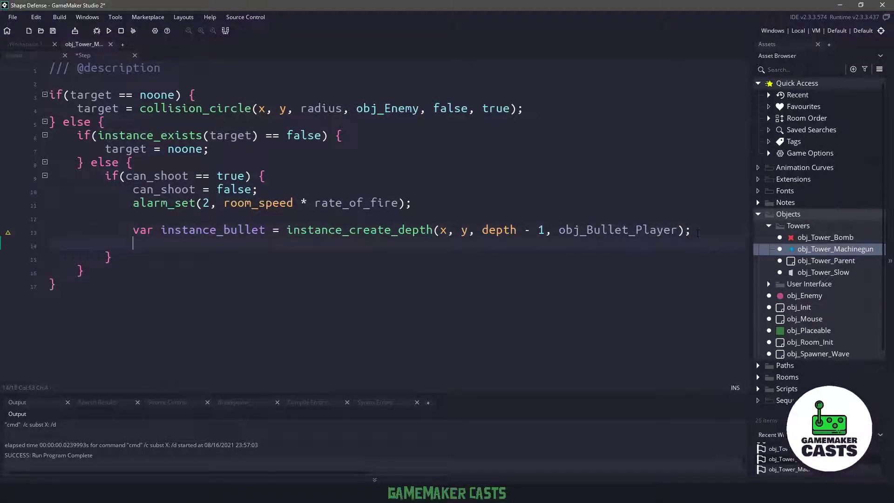
pyautogui.write('instance_bullet.direction = point_direction(x, y, target.x, target.y);')
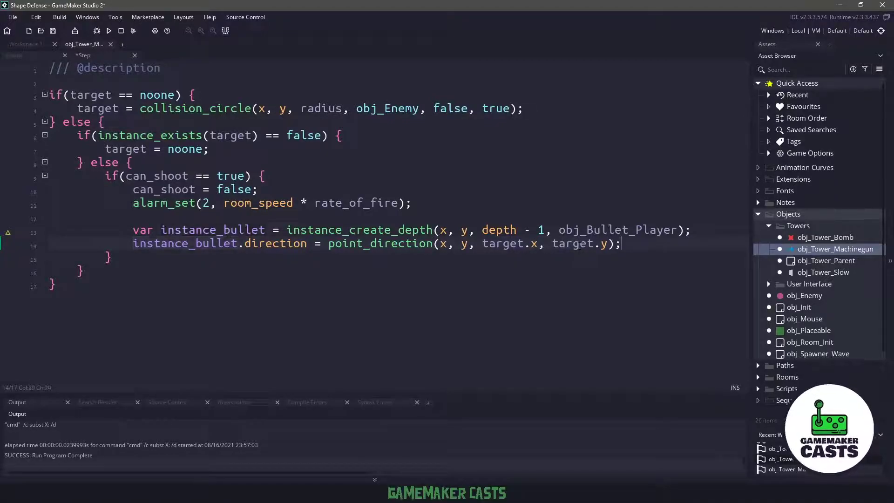
pyautogui.write('instance_bullet..')
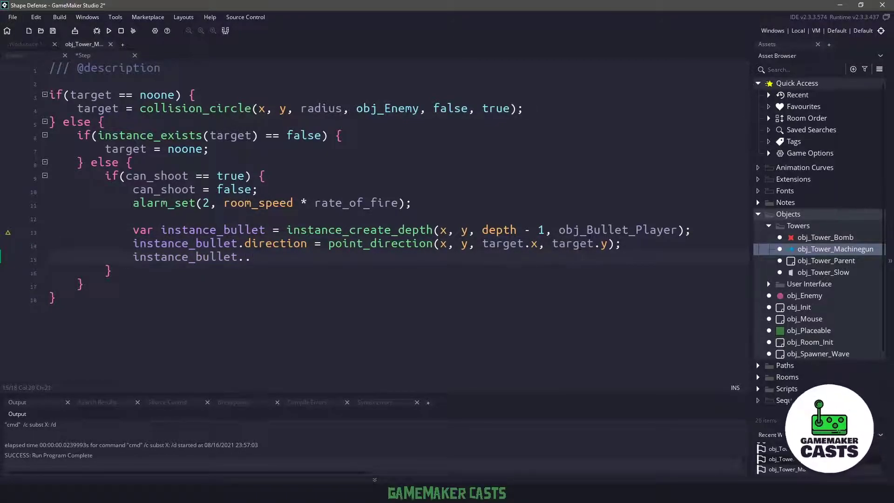
pyautogui.write('image_angle =')
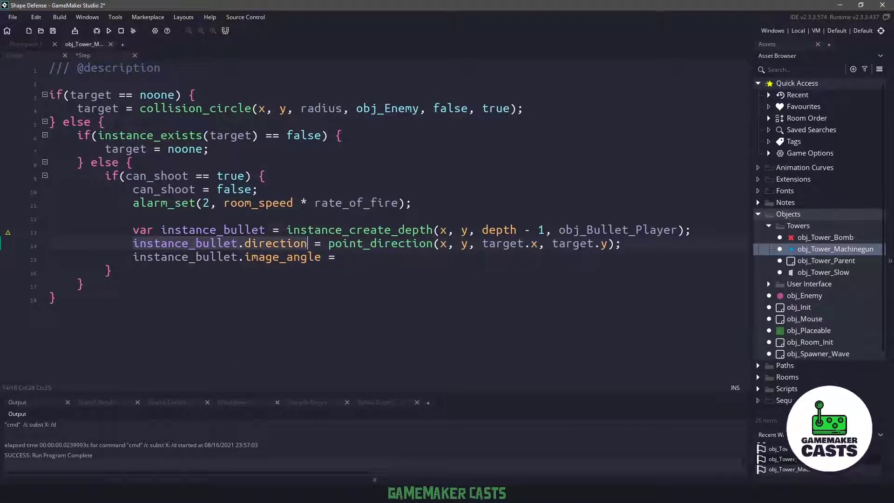
pyautogui.write('instance_bullet.direction;')
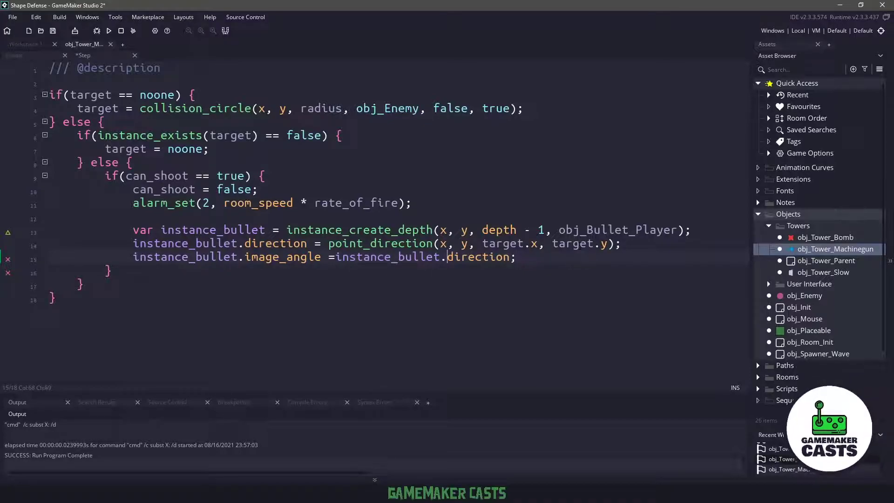
# Step: Give the bullet speed = 10 and _damage = bullet_damage, then open obj_Tower_Parent
pyautogui.write('instance_bullet')
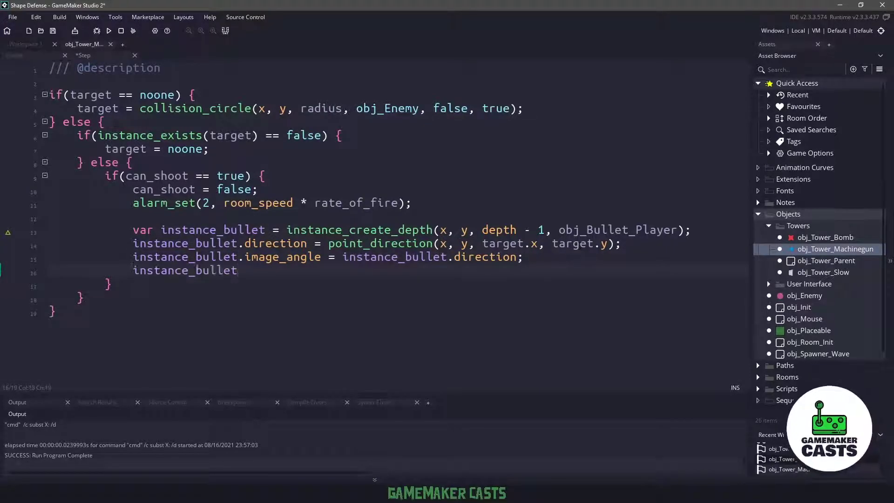
pyautogui.write('.speed =')
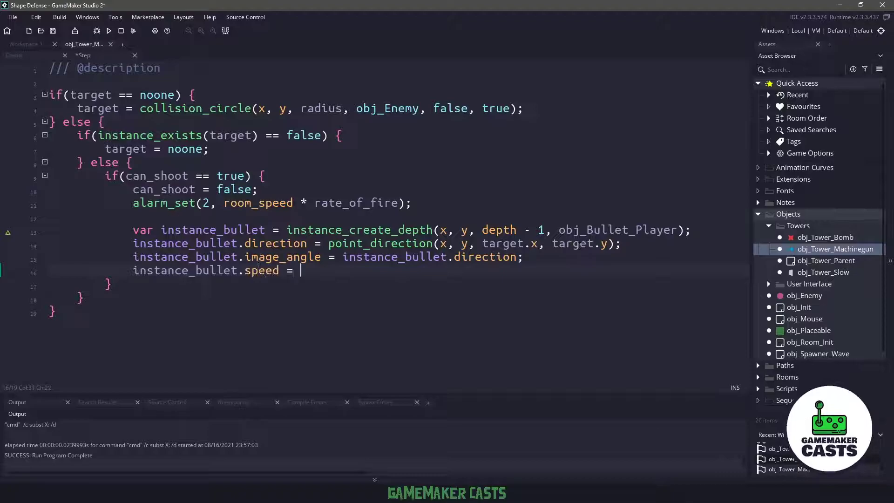
pyautogui.write('10;')
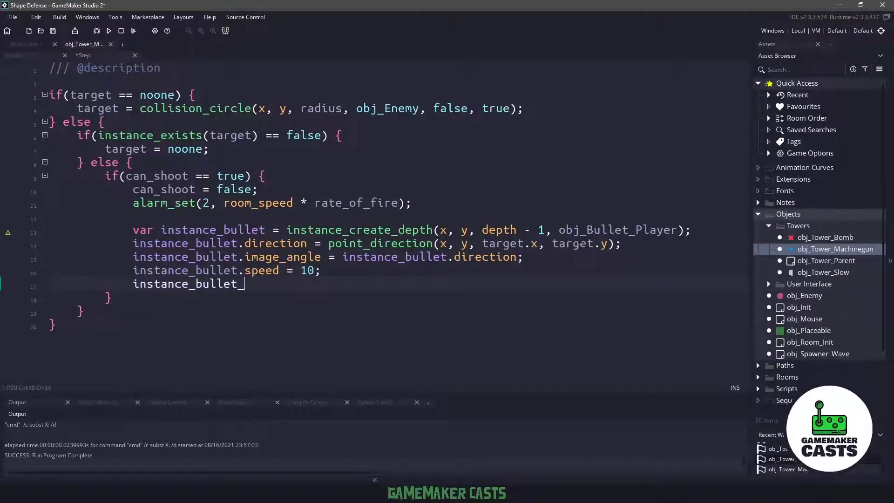
pyautogui.write('._da')
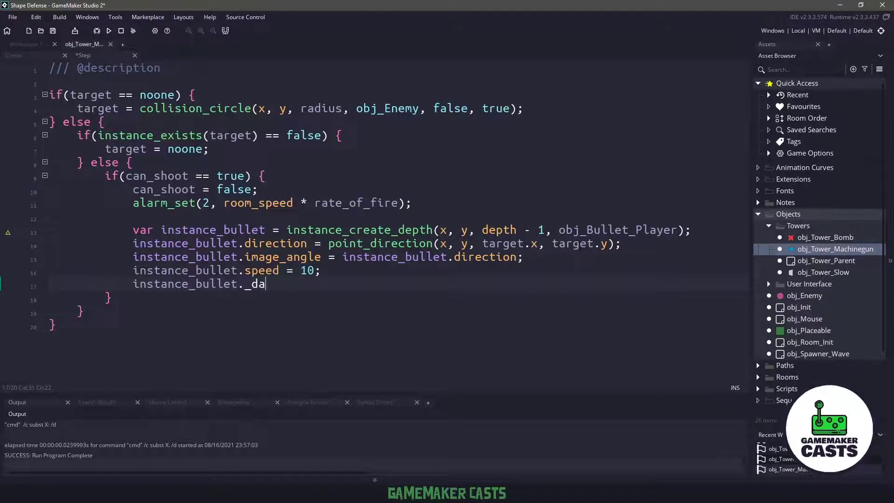
pyautogui.write('mage =')
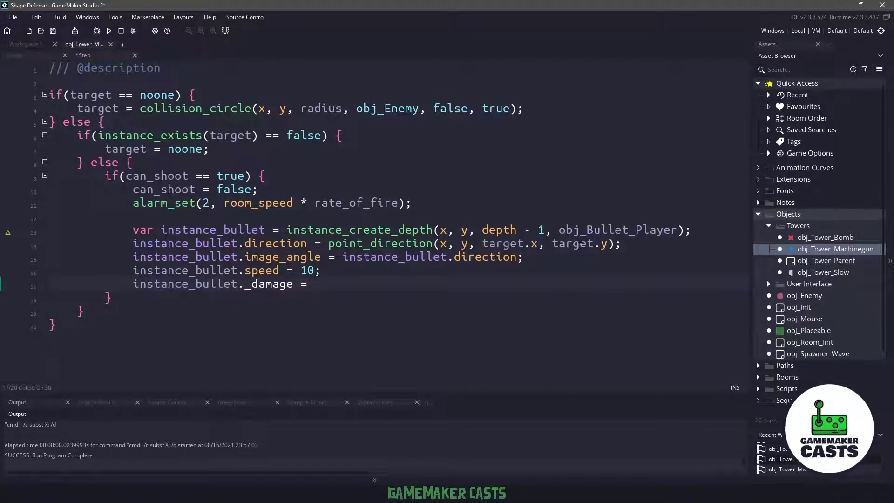
pyautogui.write('bullet_')
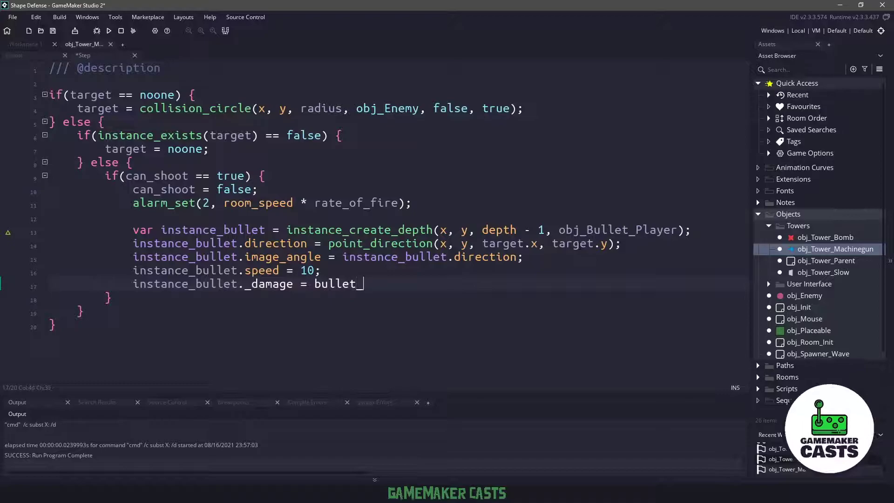
pyautogui.write('damage;')
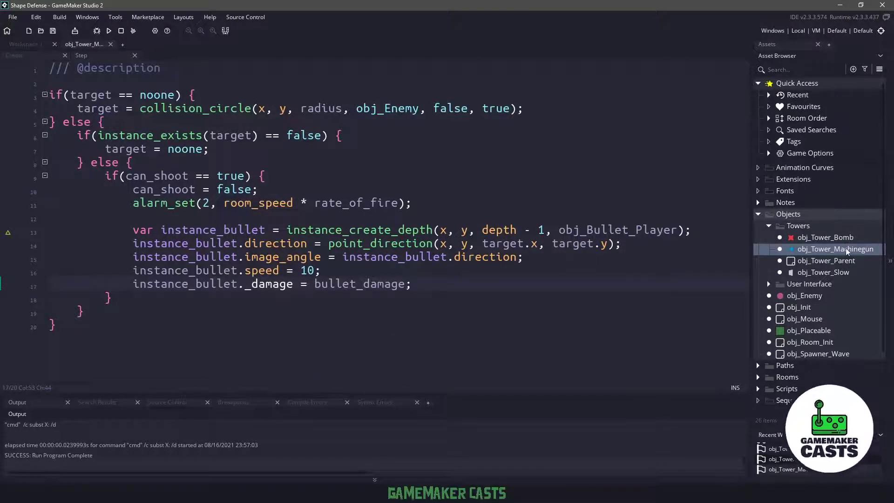
pyautogui.doubleClick(825, 261)
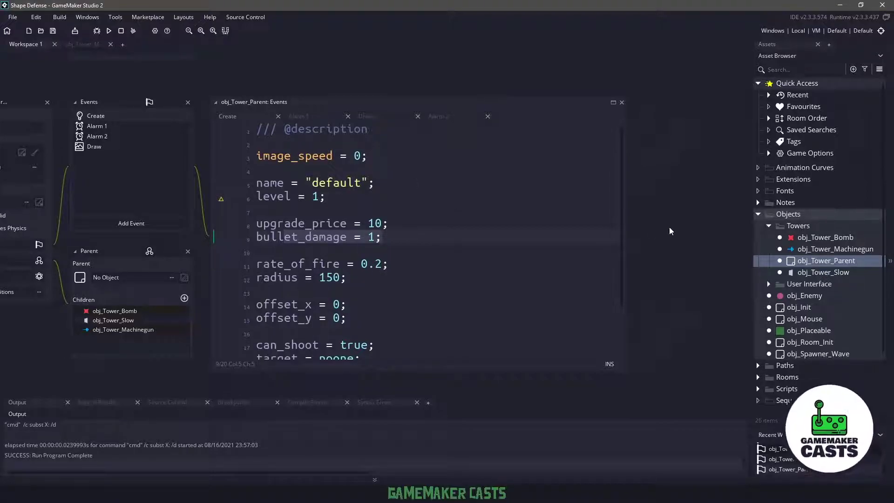
# Step: Create the bullet object with Create event _damage = 0; and an obj_Enemy collision event
pyautogui.rightClick(788, 214)
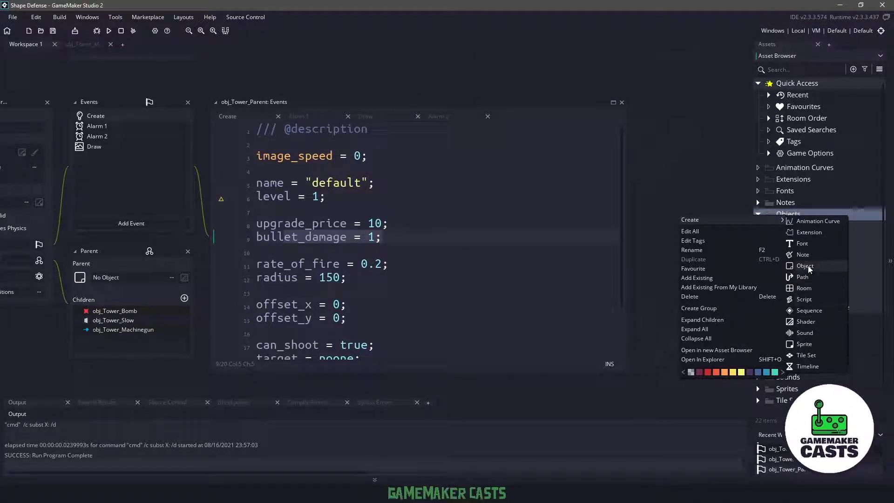
pyautogui.click(806, 265)
pyautogui.write('obj_Bullet_Player')
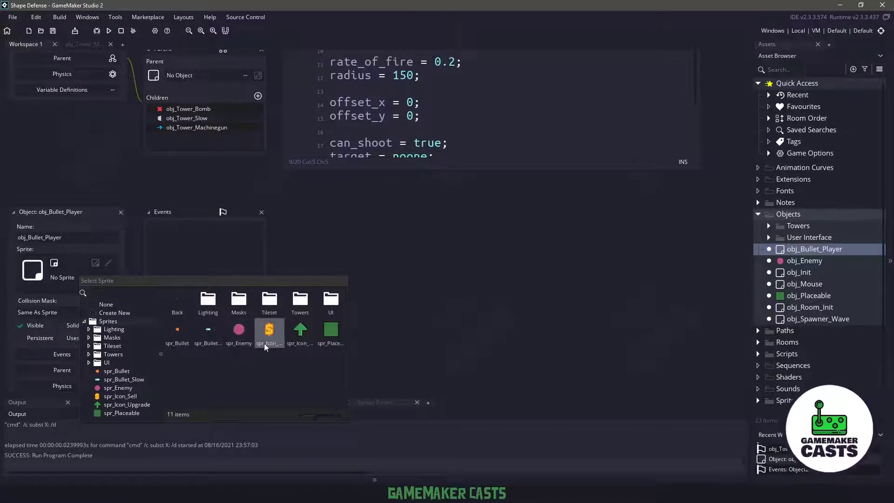
pyautogui.moveTo(178, 332)
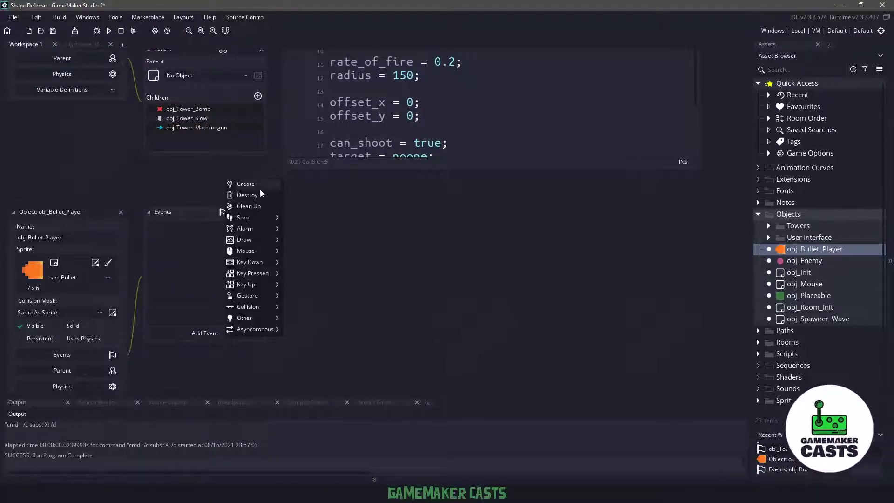
pyautogui.click(245, 183)
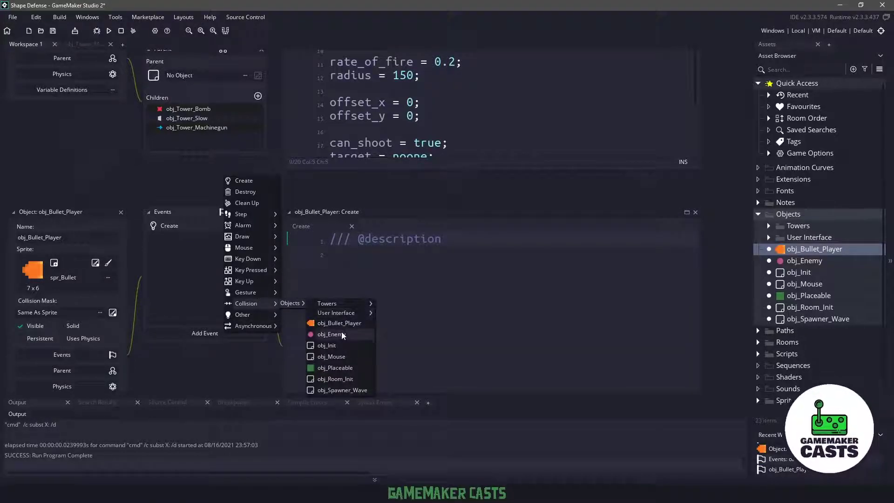
pyautogui.click(331, 334)
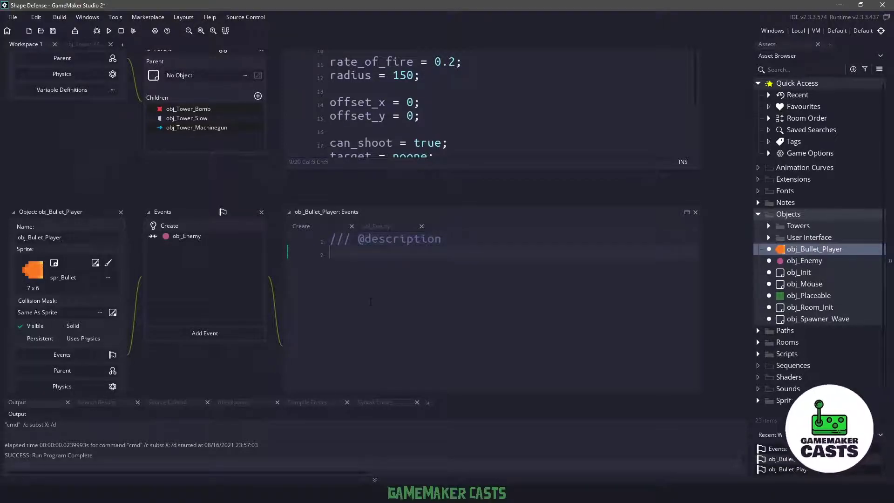
pyautogui.write('_da')
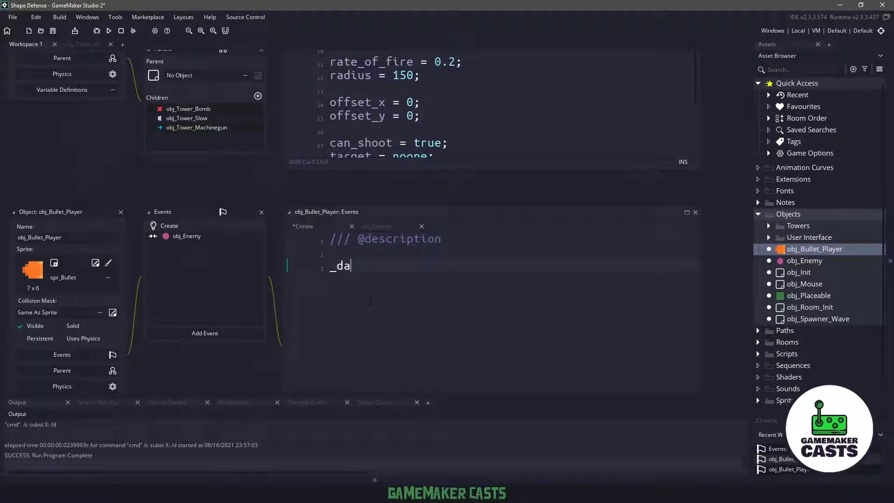
pyautogui.write('mage =')
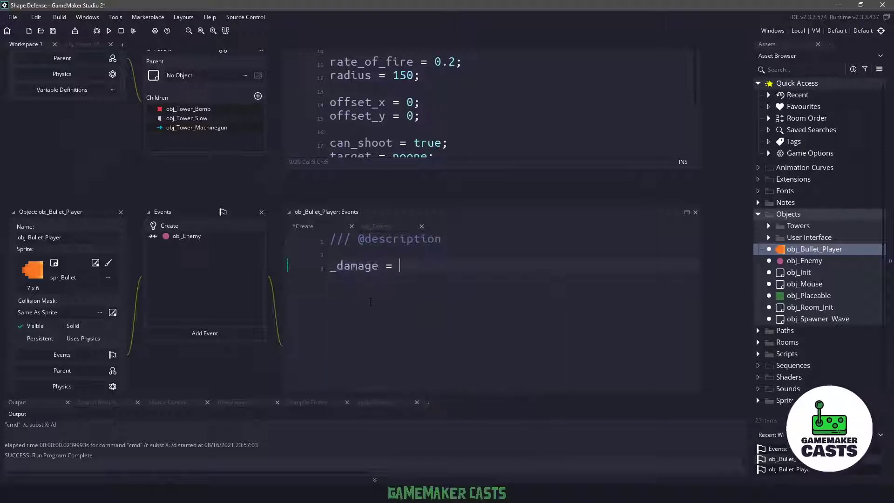
pyautogui.write('0;')
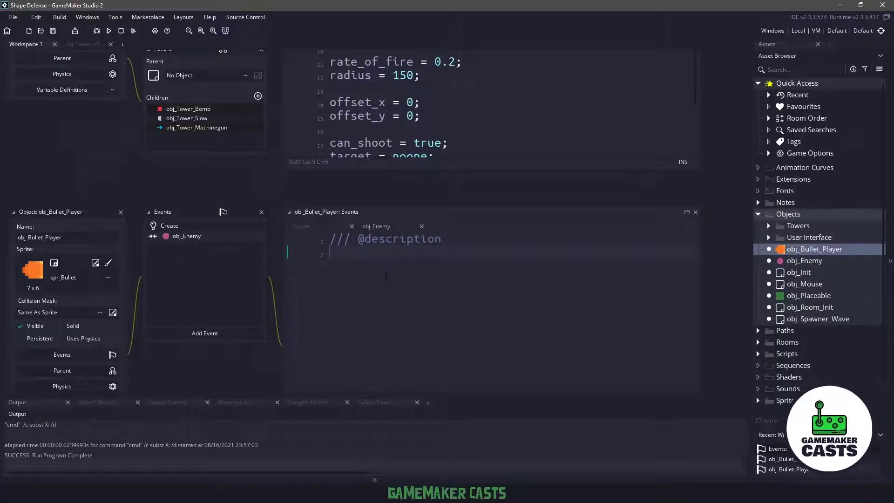
# Step: In the collision event, call other.hurt(_damage); and instance_destroy();
pyautogui.write('oth')
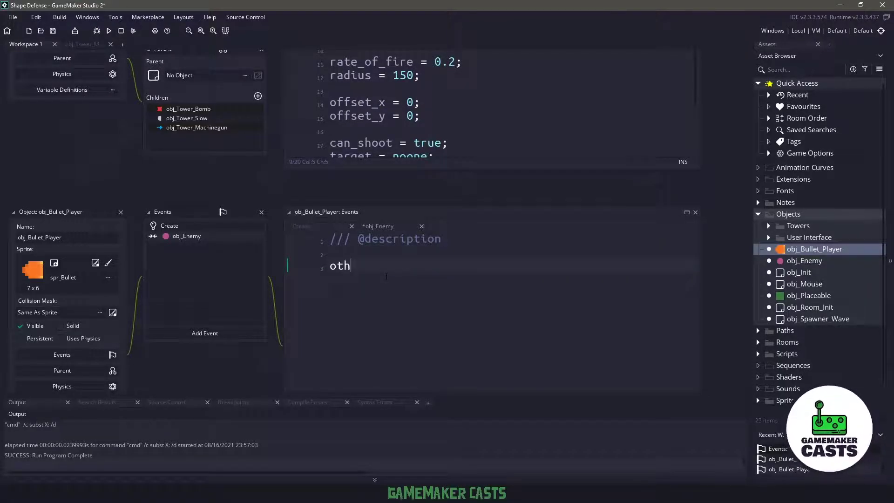
pyautogui.write('er.')
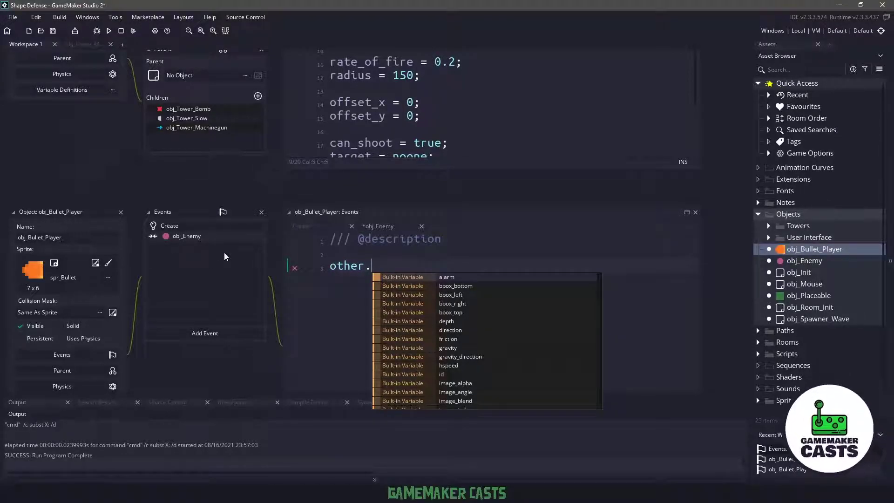
pyautogui.write('hurt(')
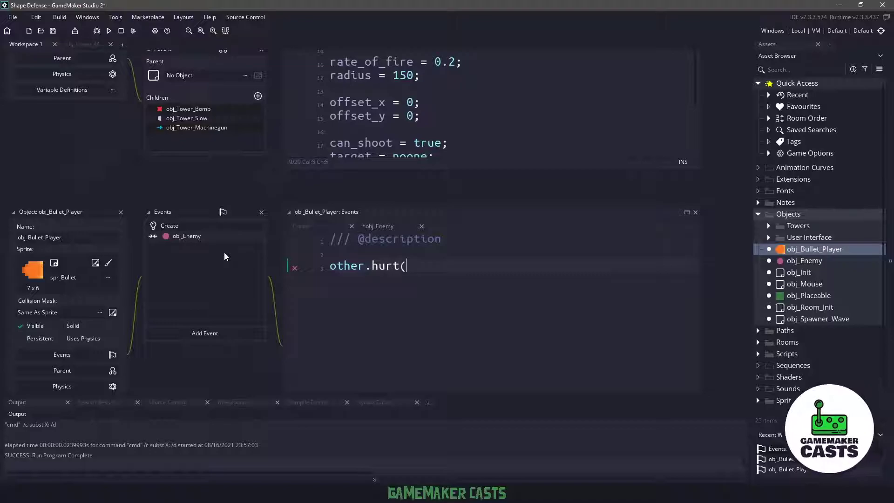
pyautogui.write('_damage')
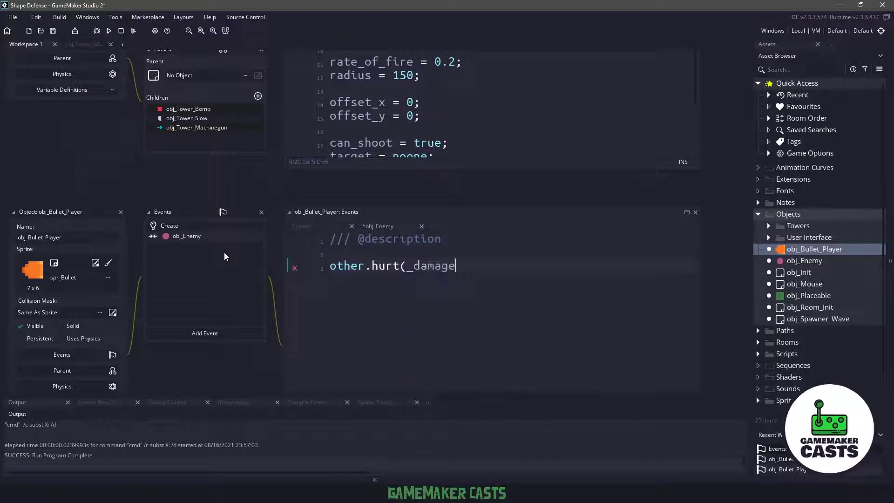
pyautogui.write(');')
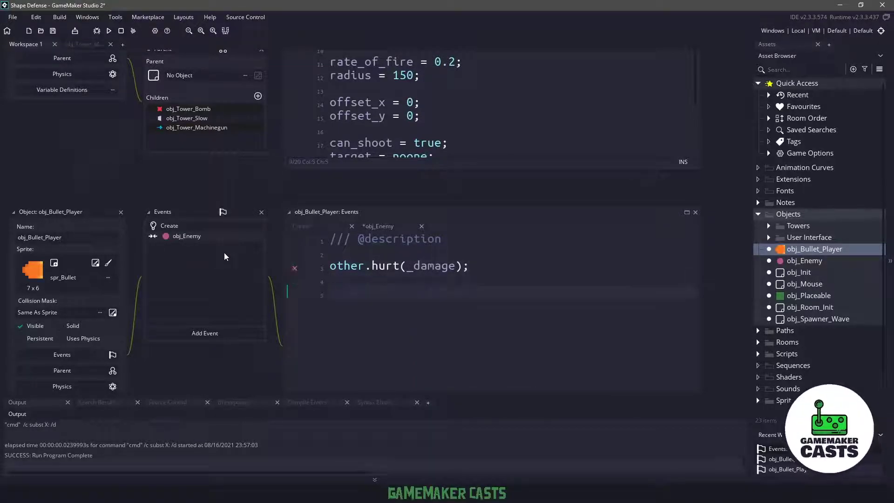
pyautogui.write('instance_destroy(')
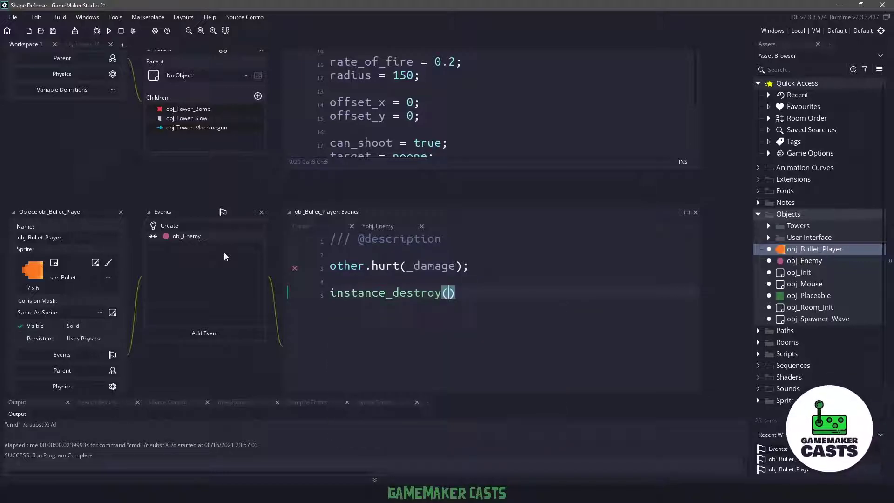
pyautogui.write(';')
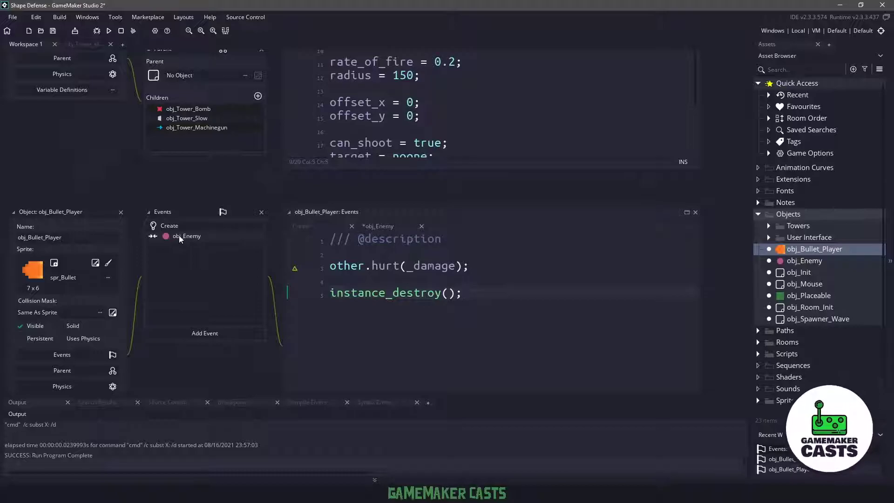
# Step: Add hurt = function(_amount = 1) to obj_Enemy, subtracting hit_points and destroying at zero
pyautogui.click(804, 261)
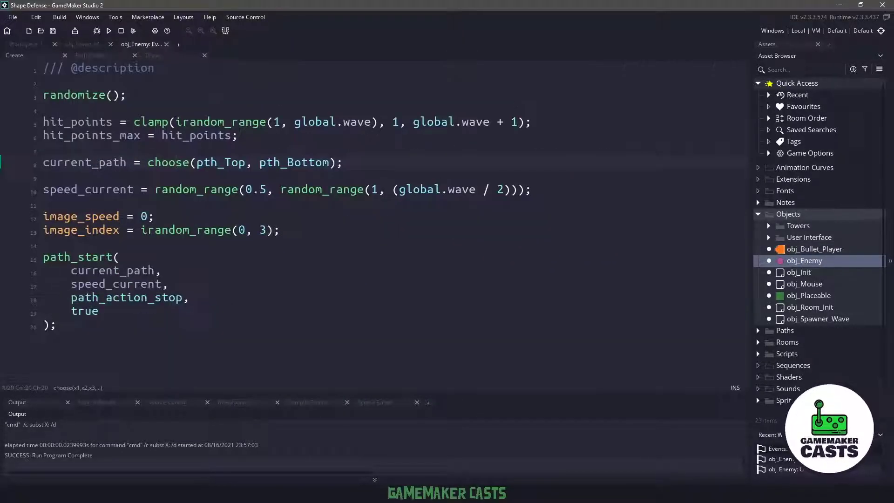
pyautogui.press('Enter')
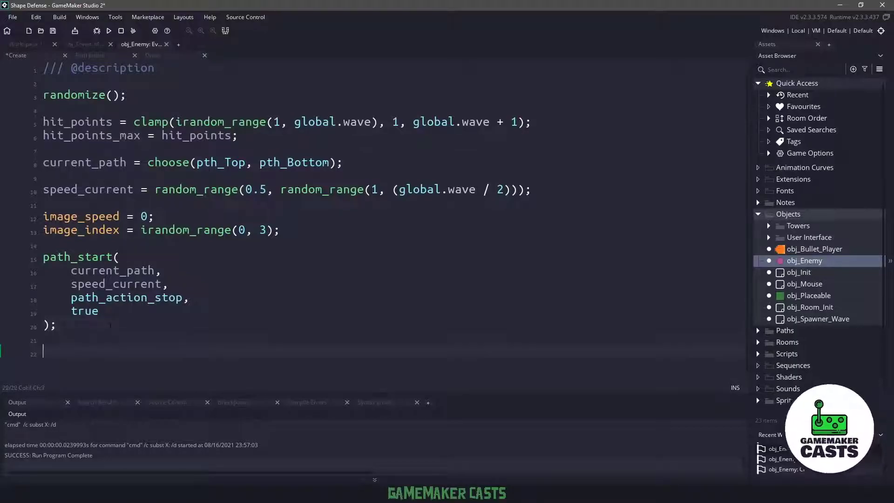
pyautogui.write('hurt = functio')
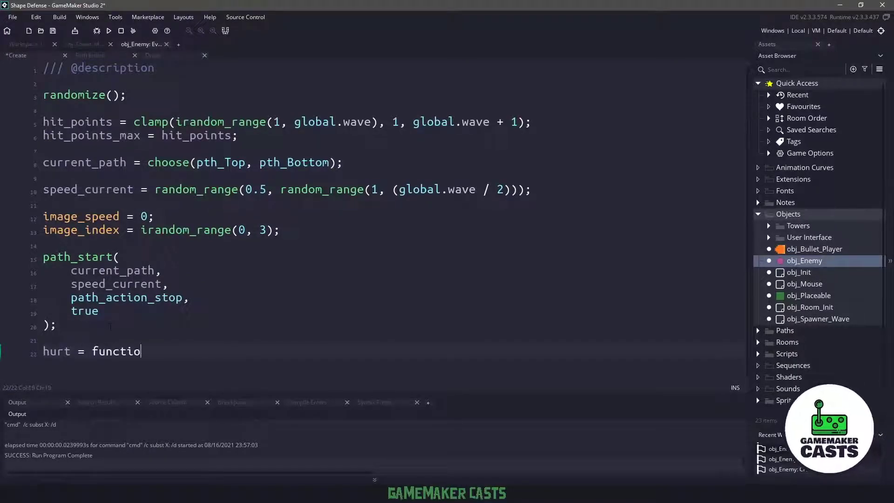
pyautogui.write('n(_amount')
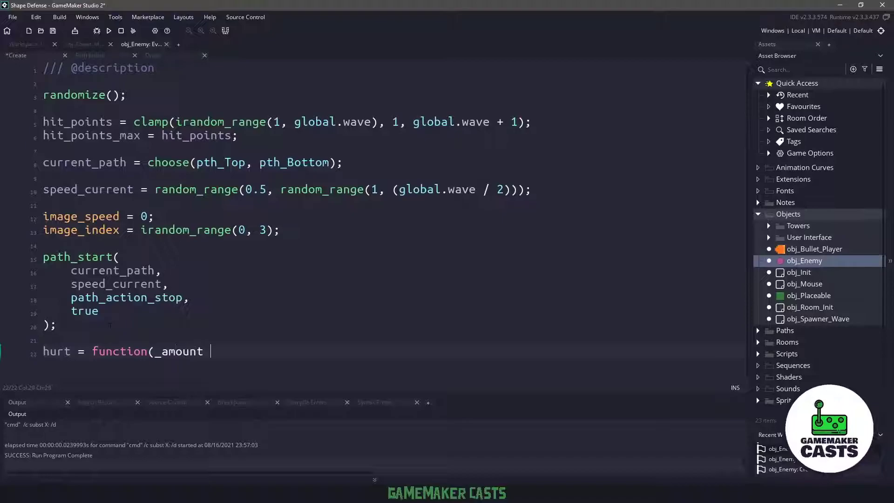
pyautogui.write('= 1) {')
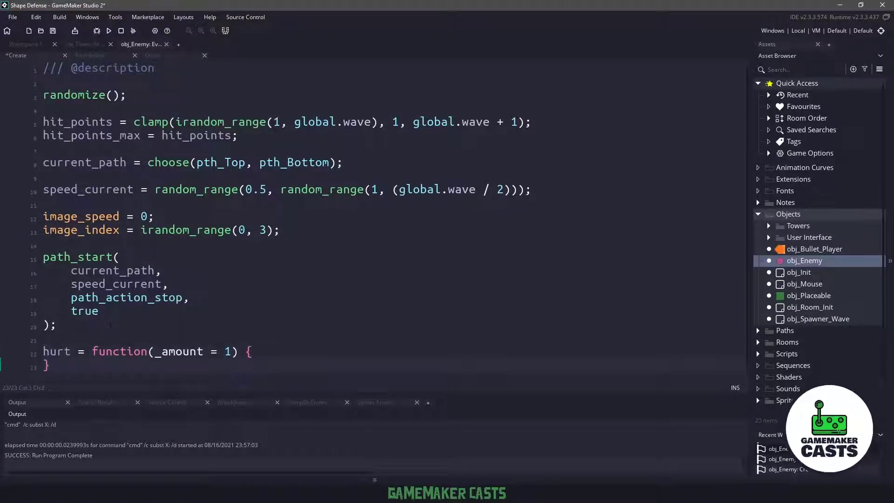
pyautogui.write('hit_points -=')
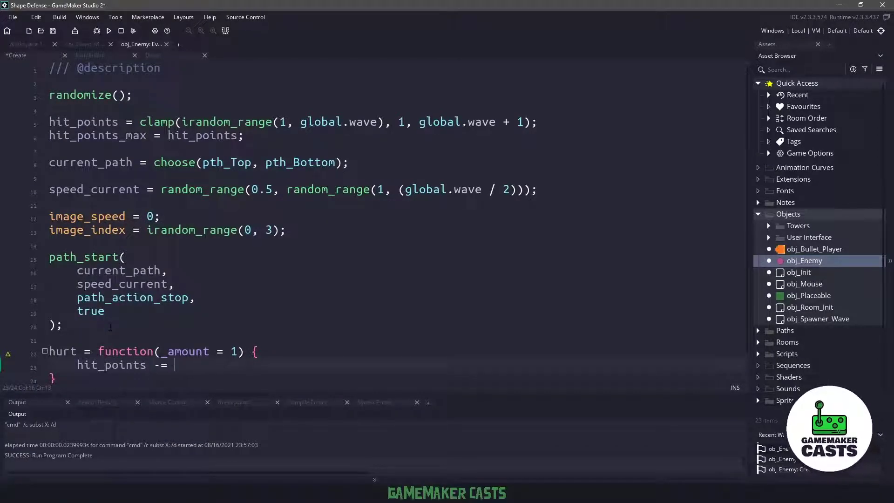
pyautogui.write('_amount;')
pyautogui.write('if')
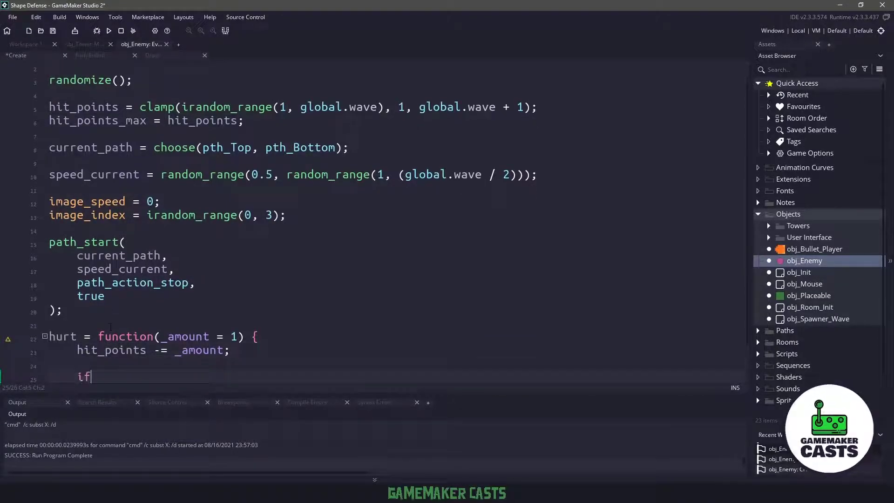
pyautogui.write('(hit_points <= 0)')
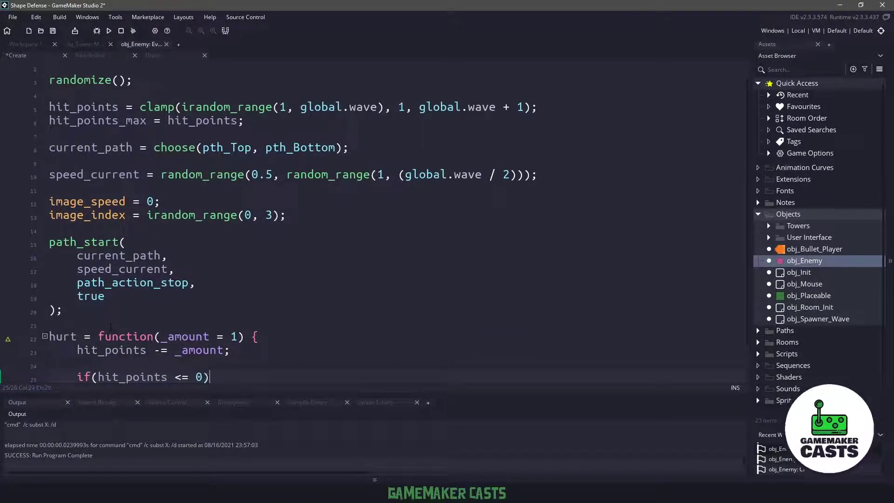
pyautogui.write('instance_destroy();')
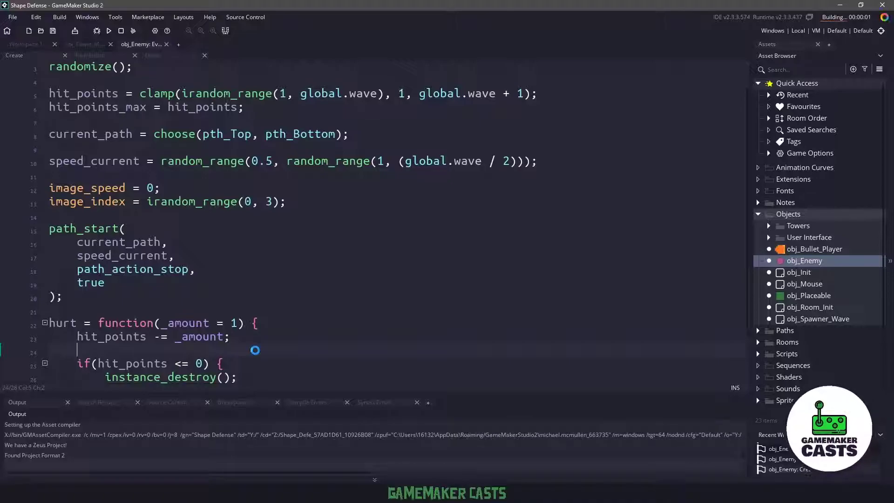
pyautogui.click(109, 30)
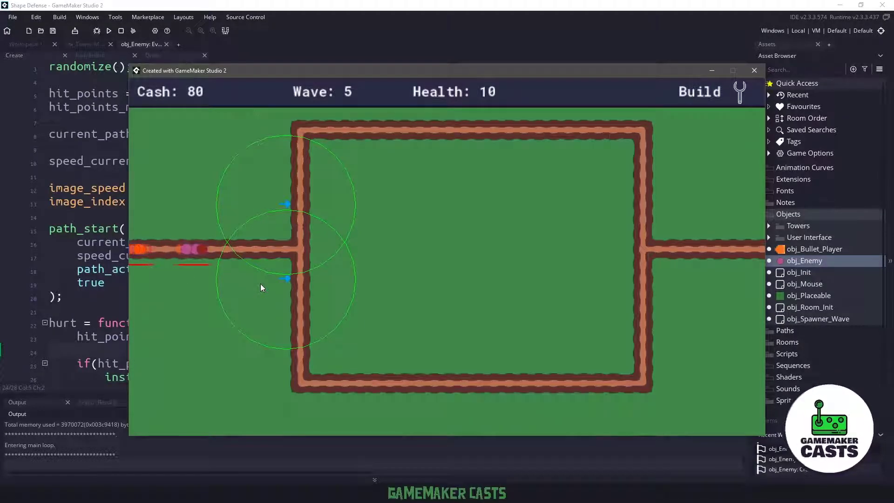
pyautogui.click(754, 70)
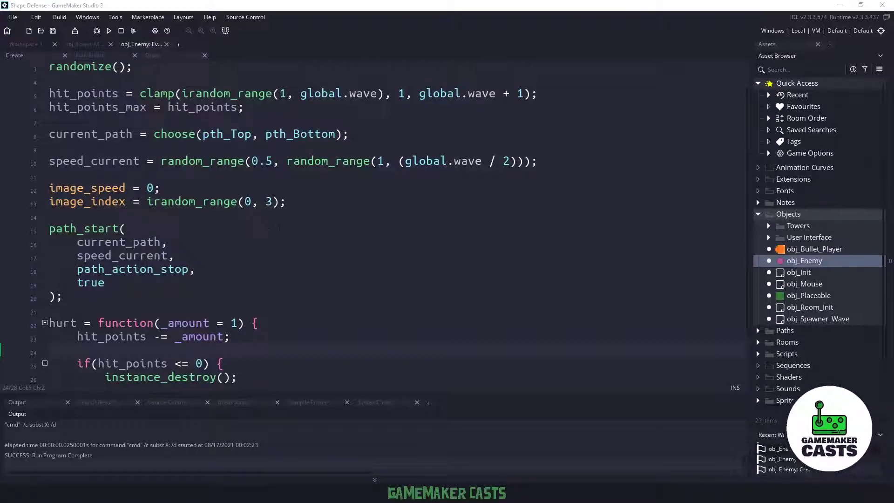
# Step: Add image_angle = point_direction(x, y, target.x, target.y); to the machine gun's Step event
pyautogui.click(768, 226)
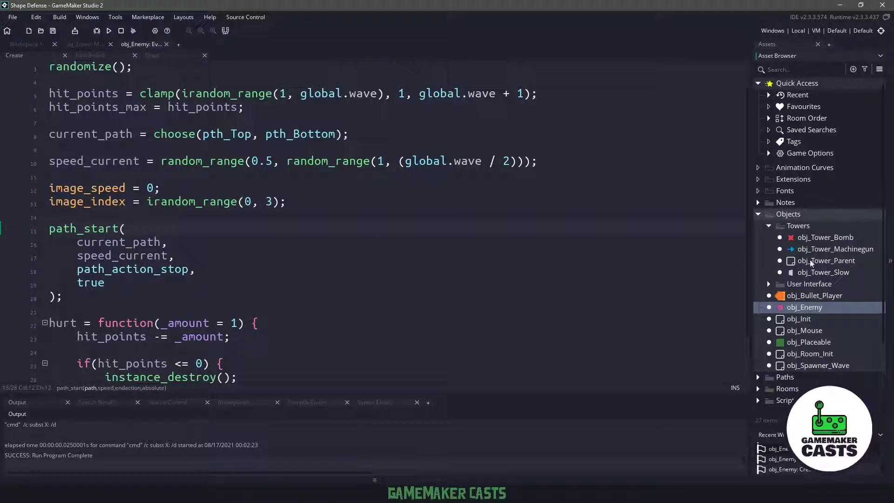
pyautogui.doubleClick(835, 249)
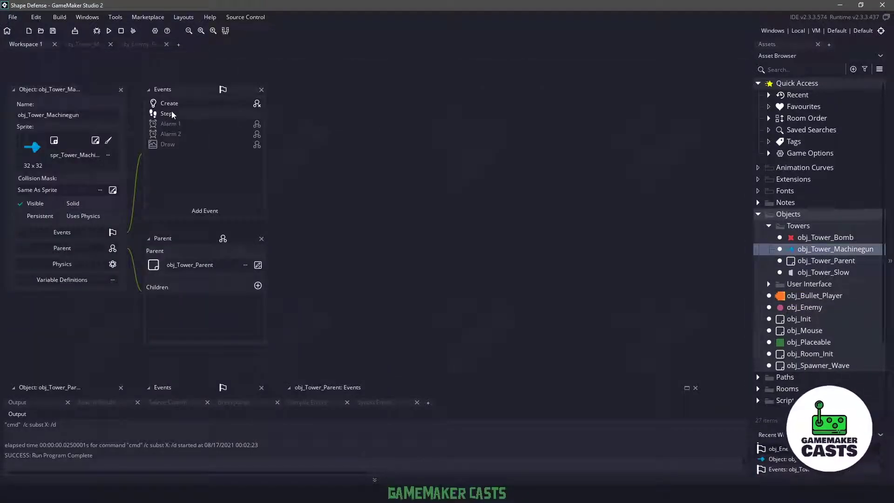
pyautogui.doubleClick(168, 114)
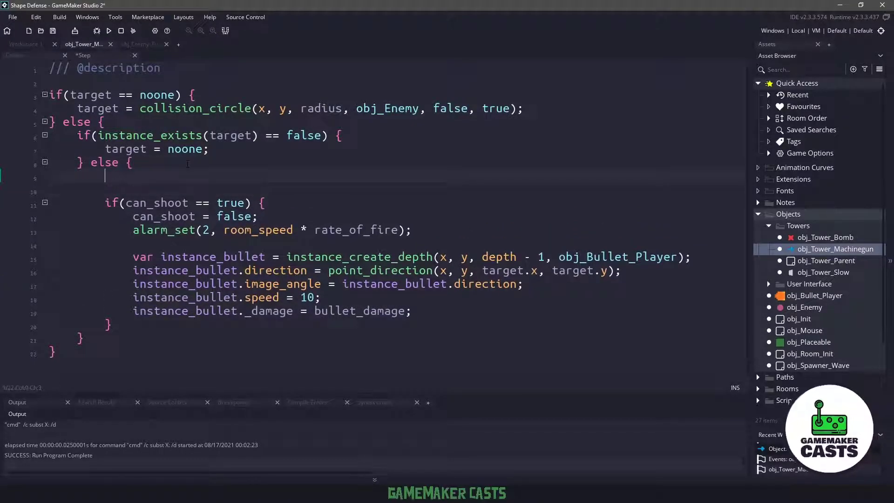
pyautogui.press('Enter')
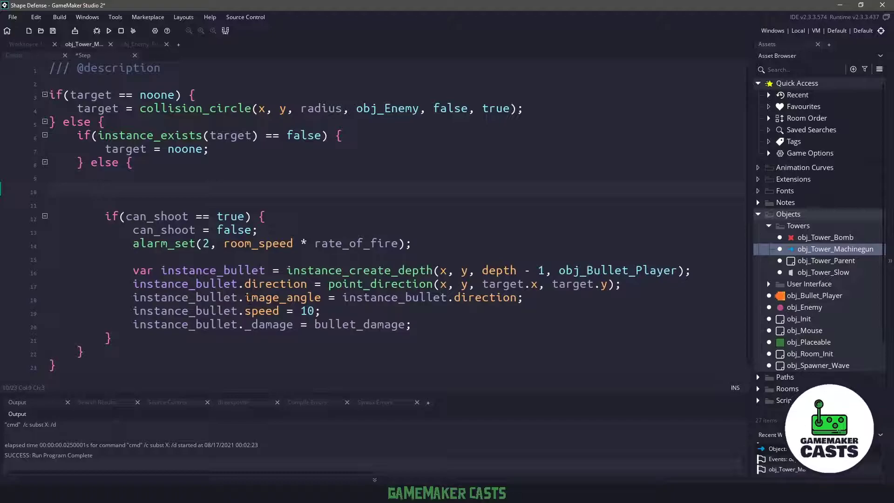
pyautogui.write('image_angle = point_d')
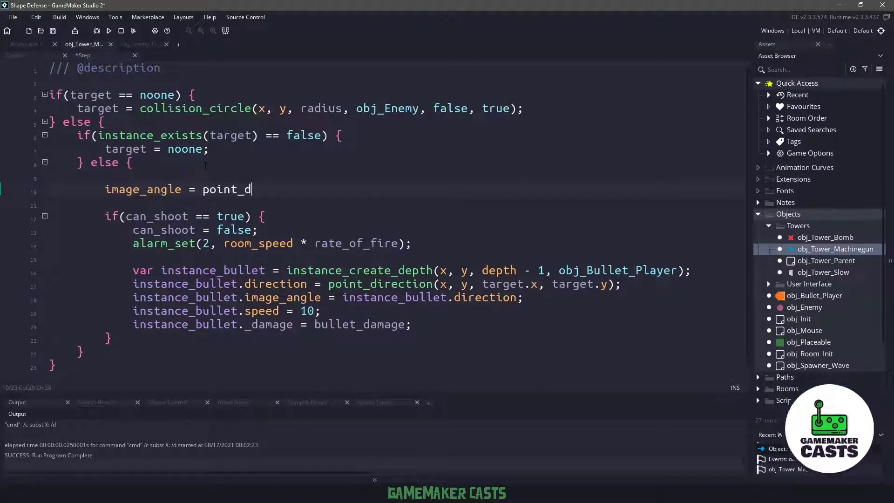
pyautogui.write('irection()')
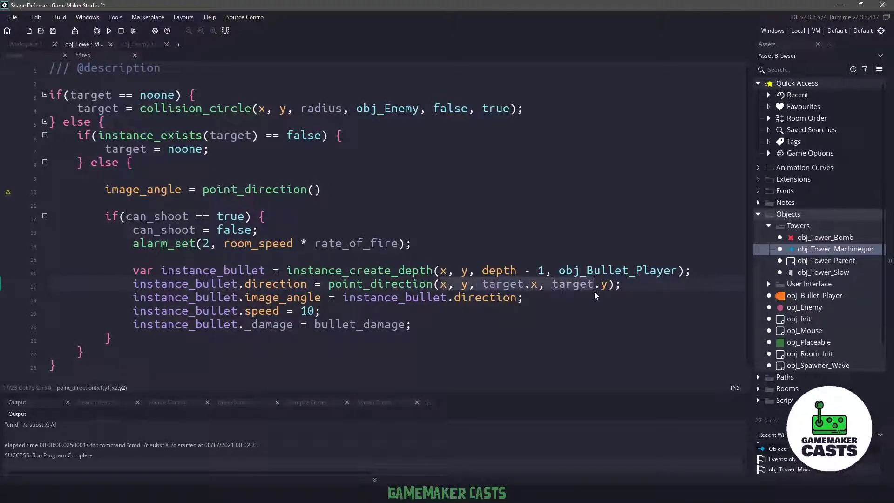
pyautogui.write('x, y, target.x, target.y')
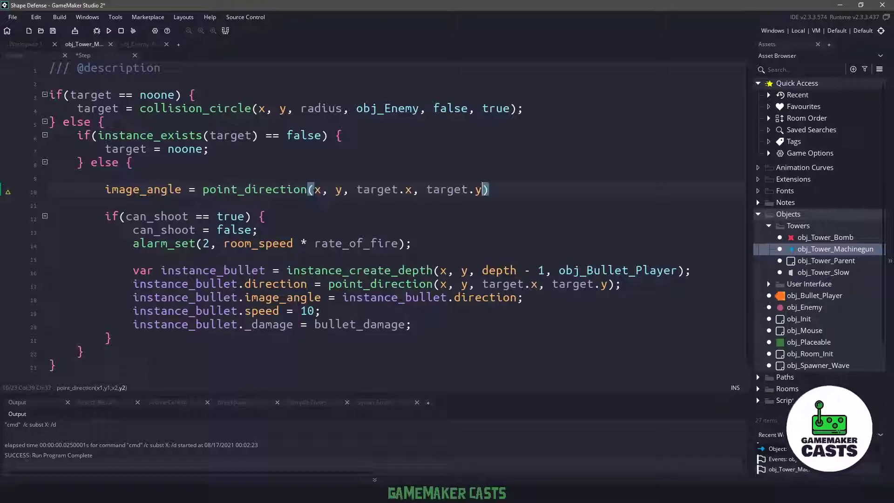
pyautogui.write(';')
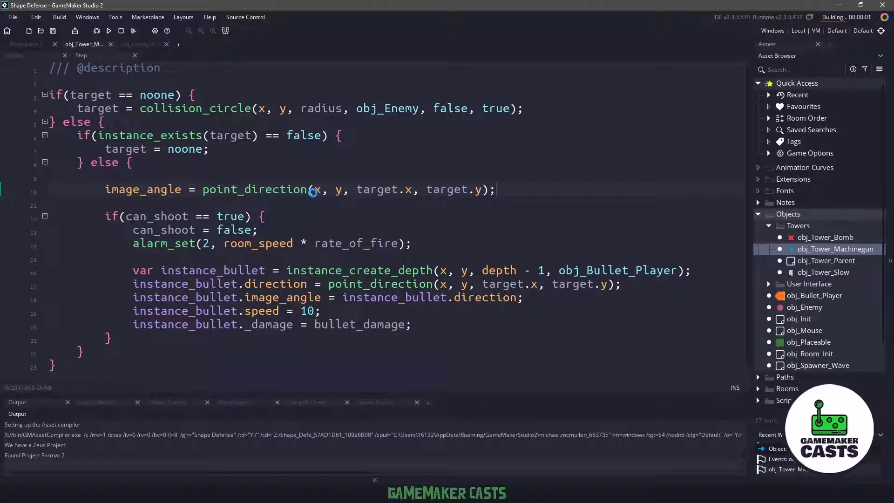
# Step: Run the game and place a machine gun tower on the Build spot beside the path
pyautogui.click(108, 30)
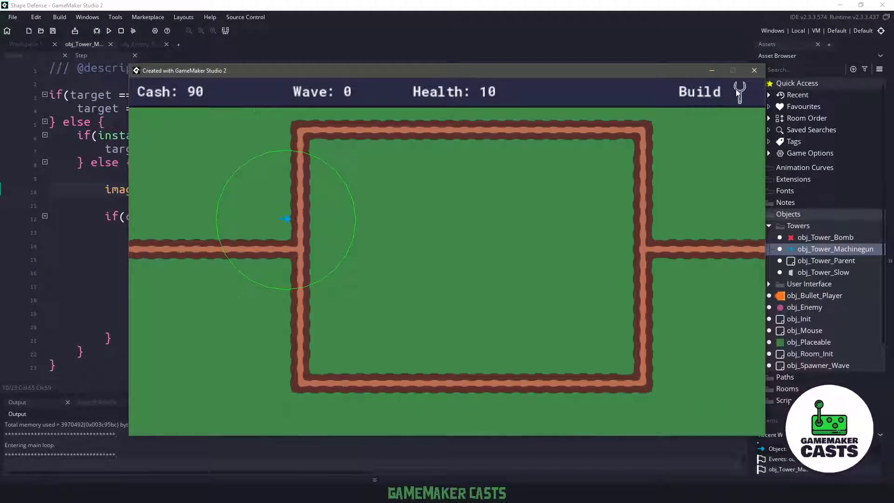
pyautogui.click(285, 265)
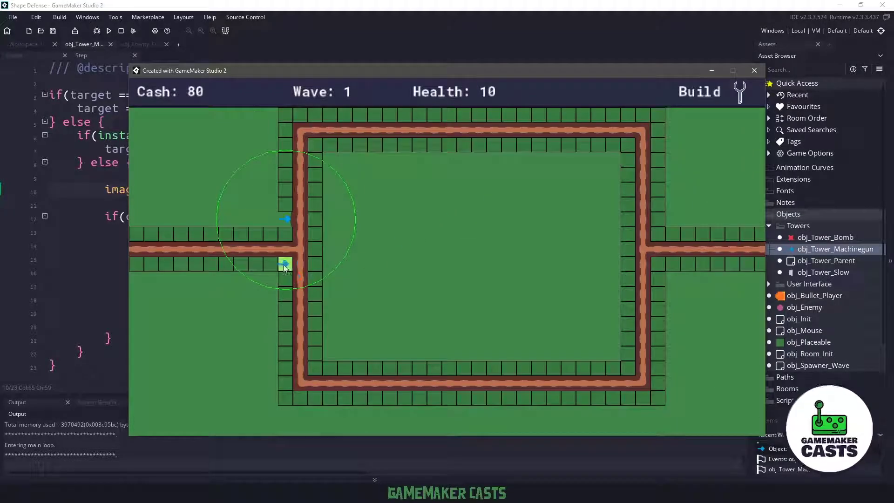